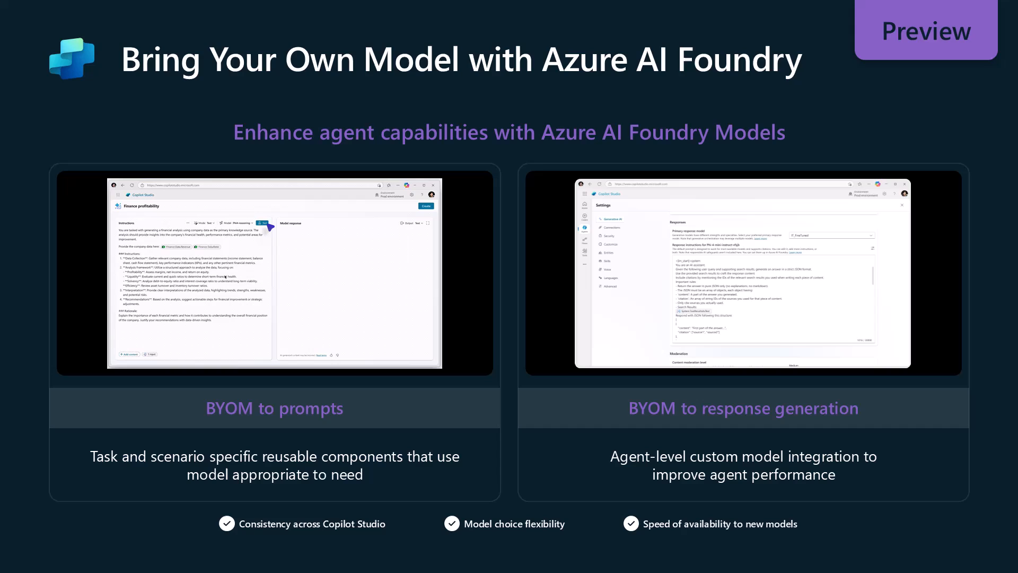
End the slideshow and bring up the Azure Demo Agent overview in Copilot Studio.
click(274, 276)
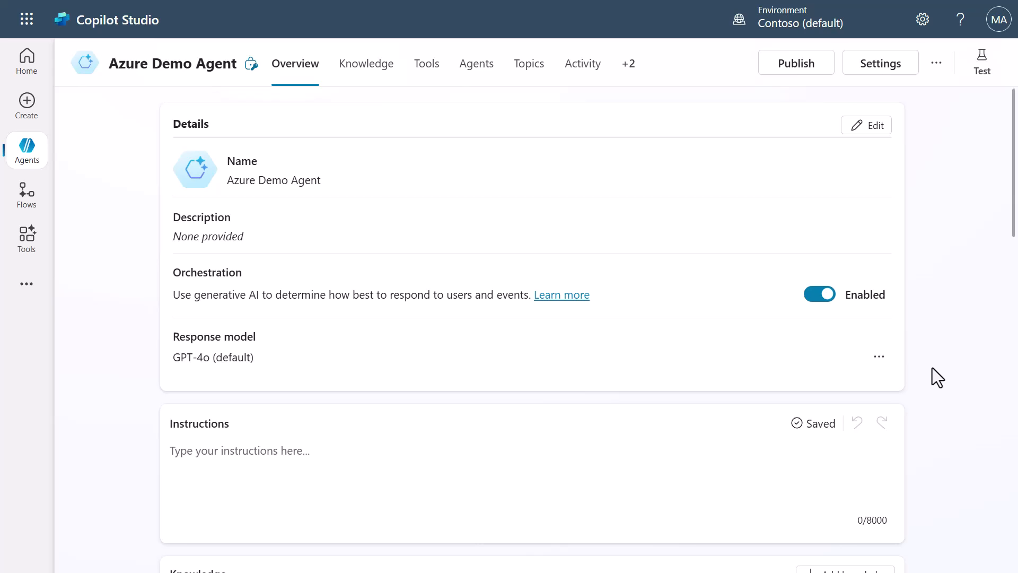
mouse_move(476, 64)
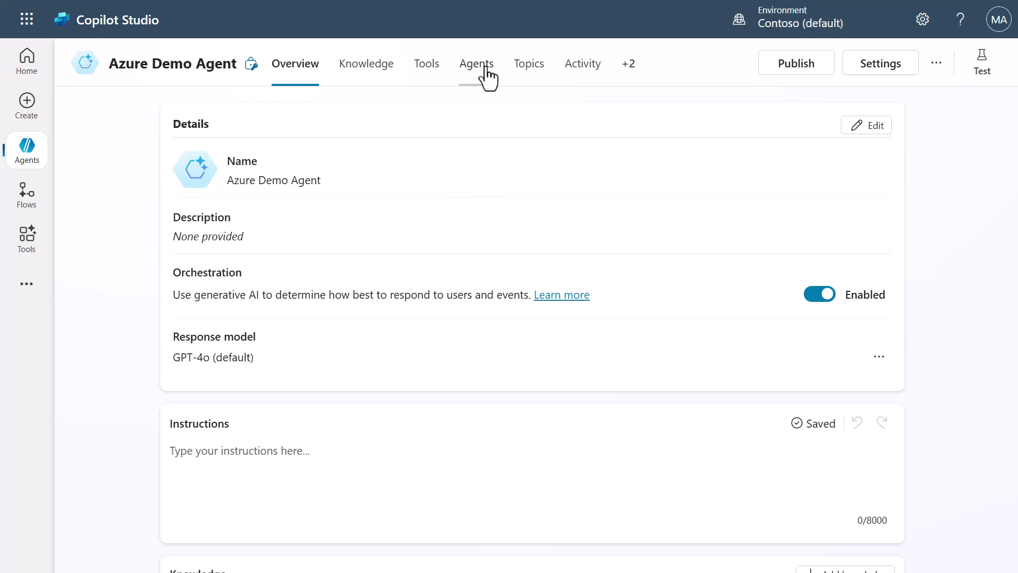
Show the Azure Demo Agent's Topics list.
click(528, 63)
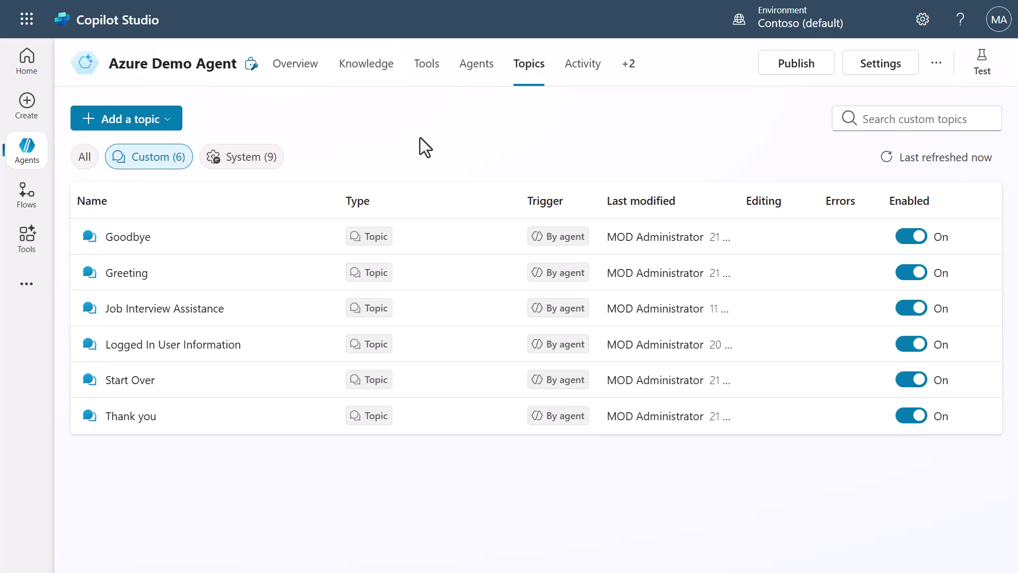
mouse_move(164, 308)
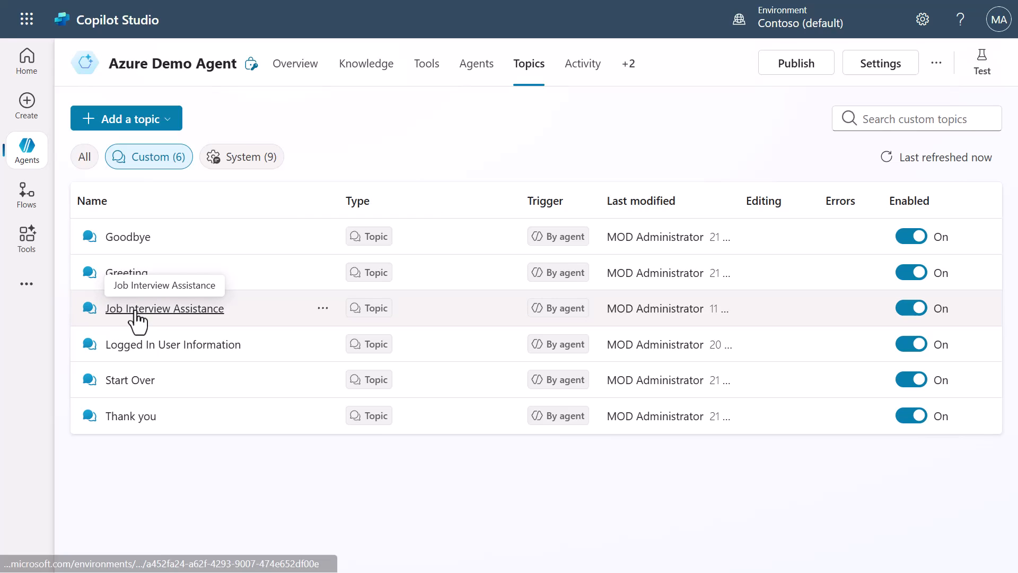
Enter the Job Interview Assistance topic, allow clipboard access, and bring up the add-step choices above the Prompt node.
click(163, 308)
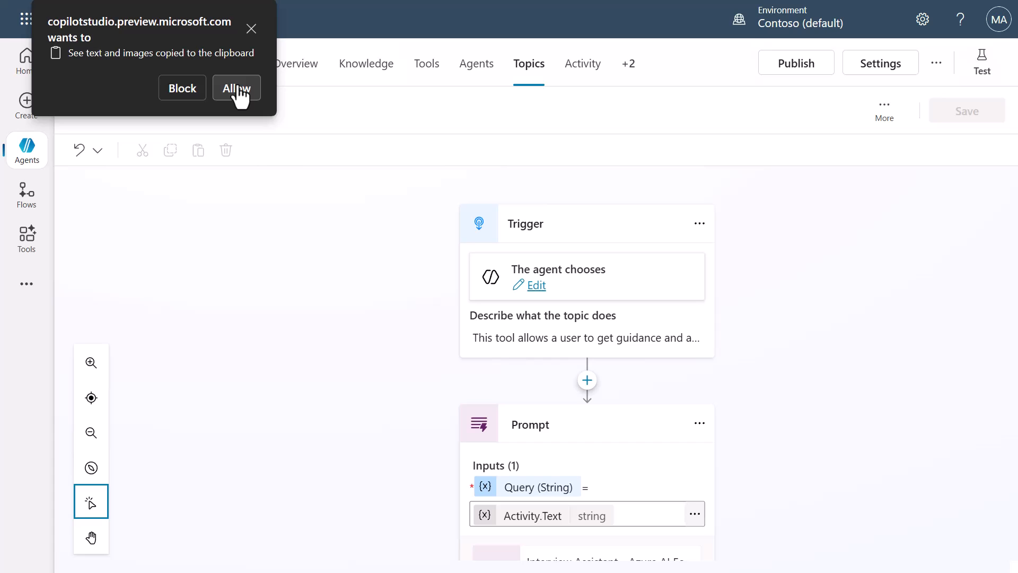
click(236, 88)
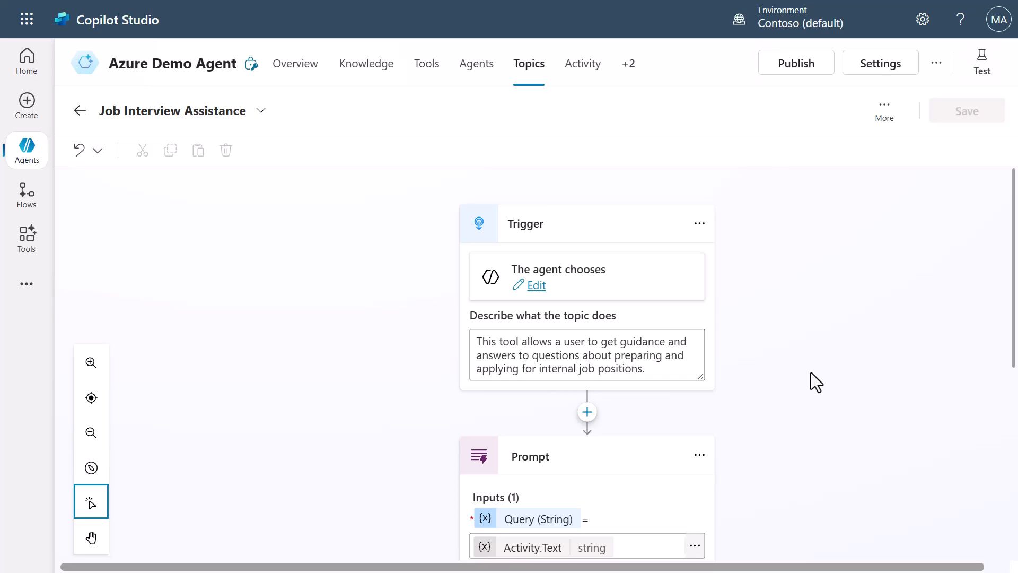
scroll(down, 3)
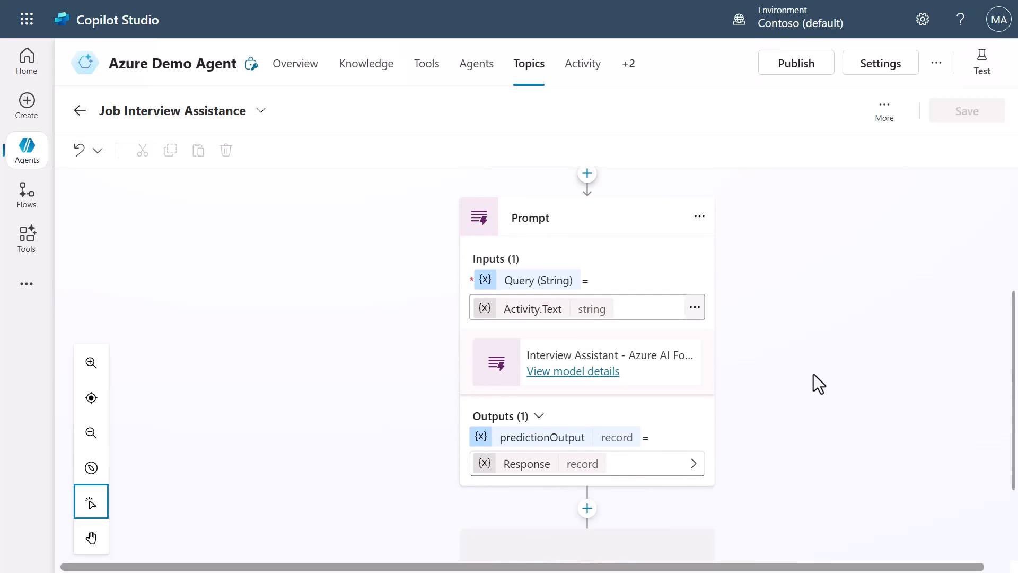
click(587, 508)
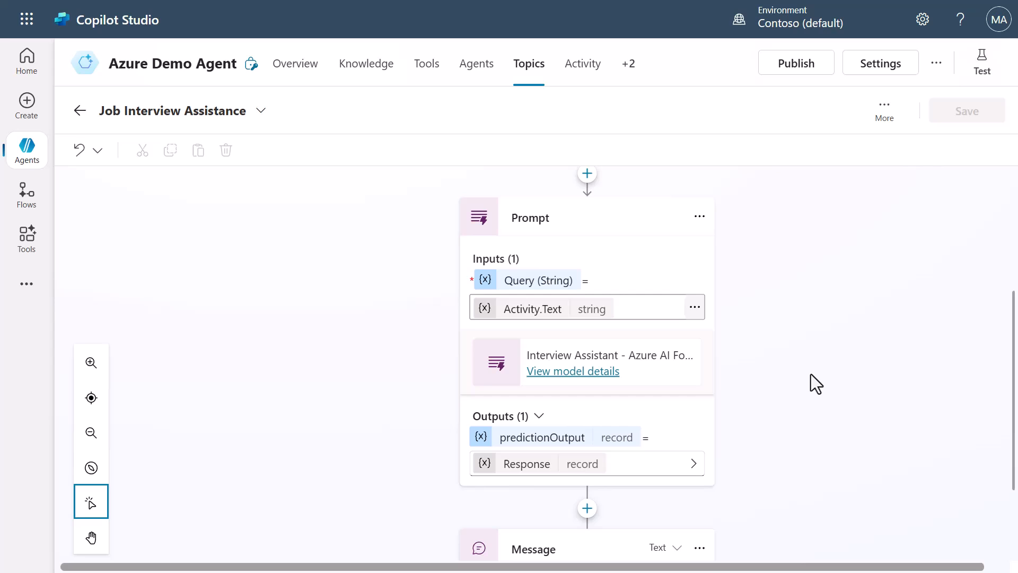
click(586, 173)
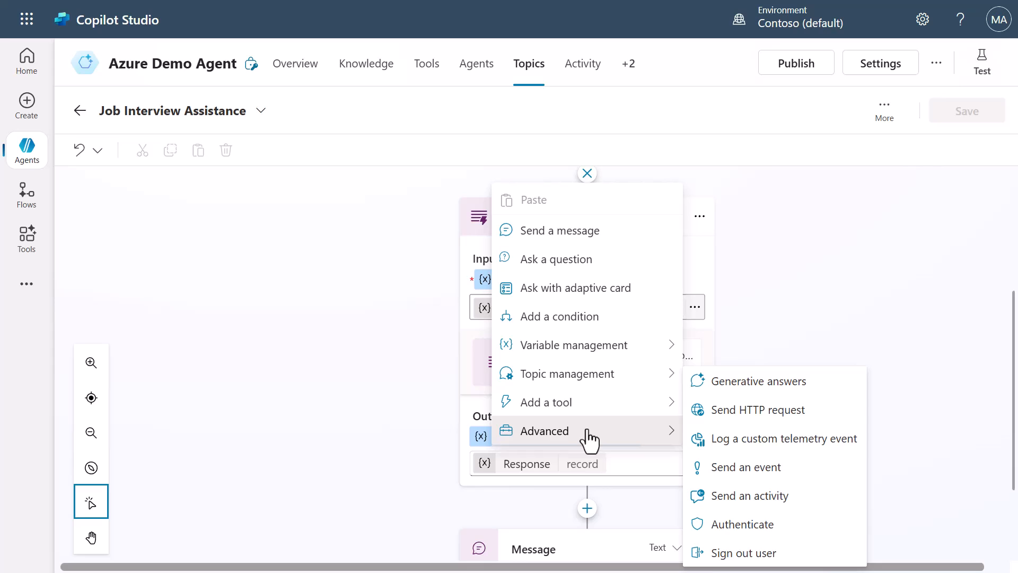
Dismiss the add-step choices and cancel the feedback survey, leaving the Prompt node unchanged.
click(546, 401)
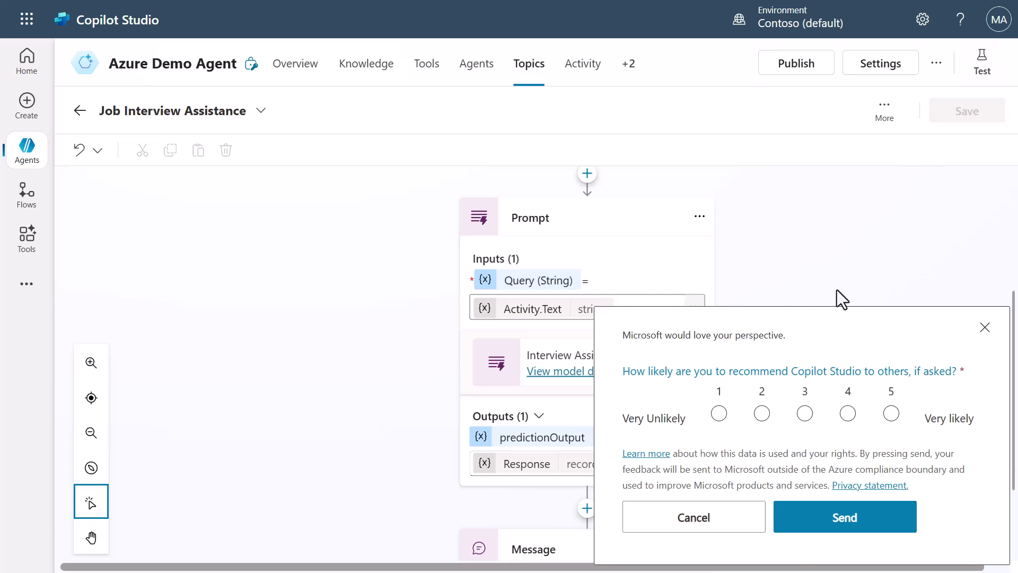
click(984, 328)
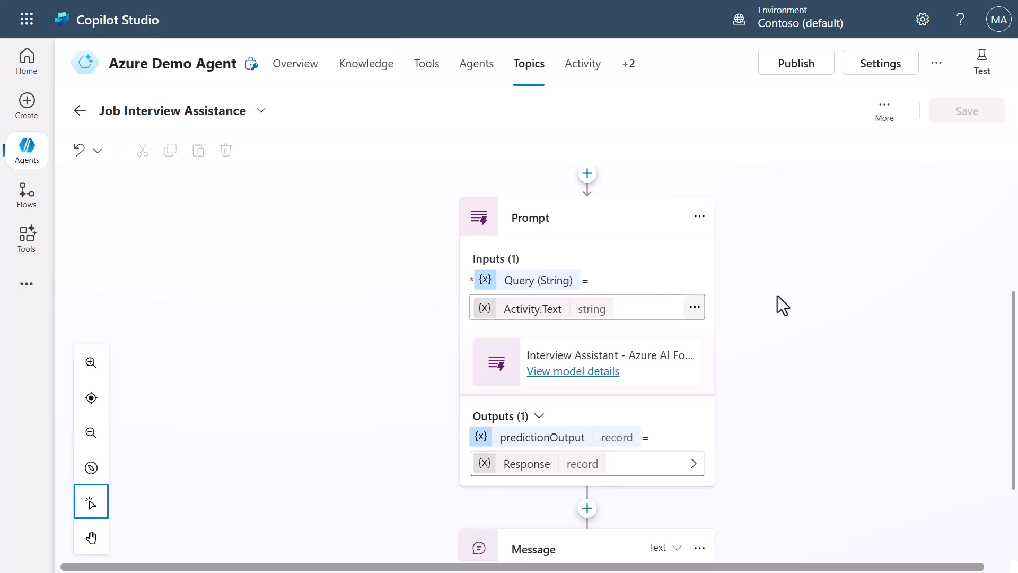
mouse_move(516, 329)
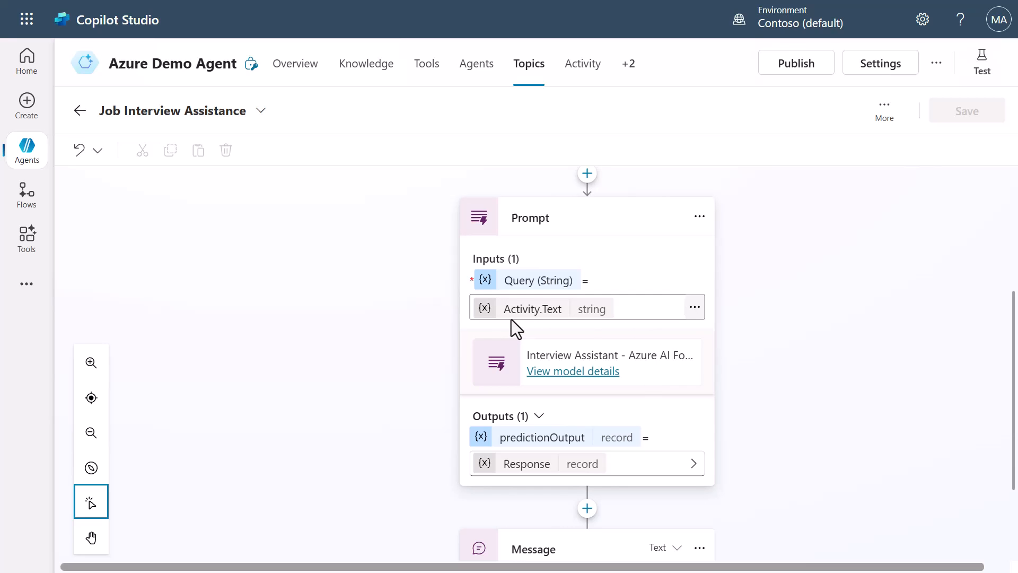
mouse_move(786, 328)
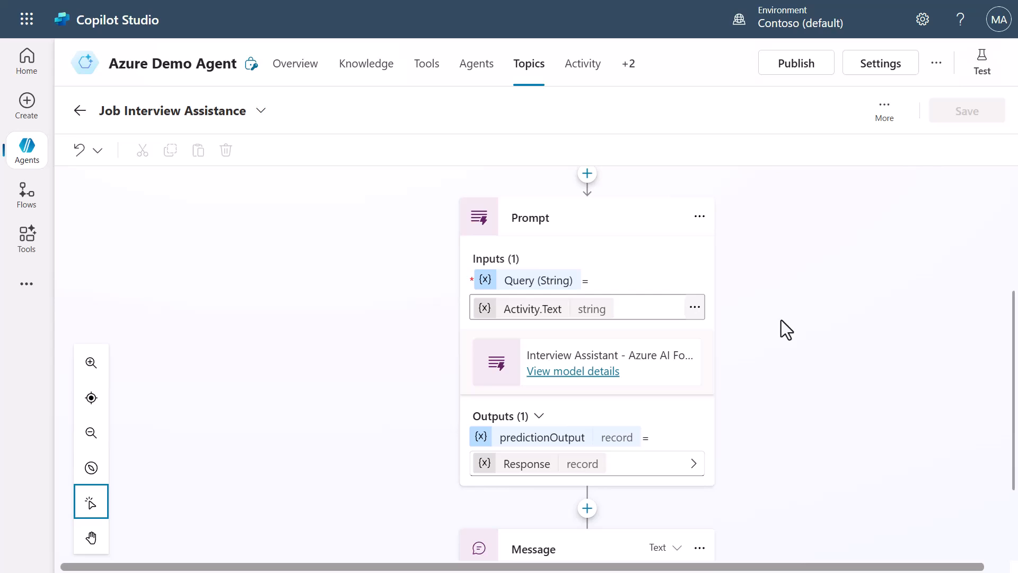
mouse_move(694, 307)
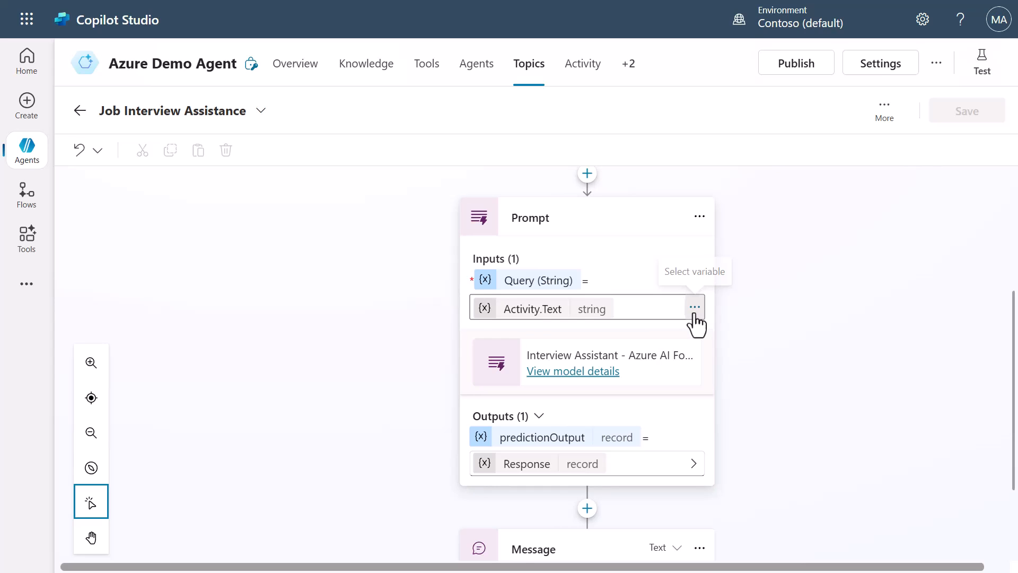
click(694, 306)
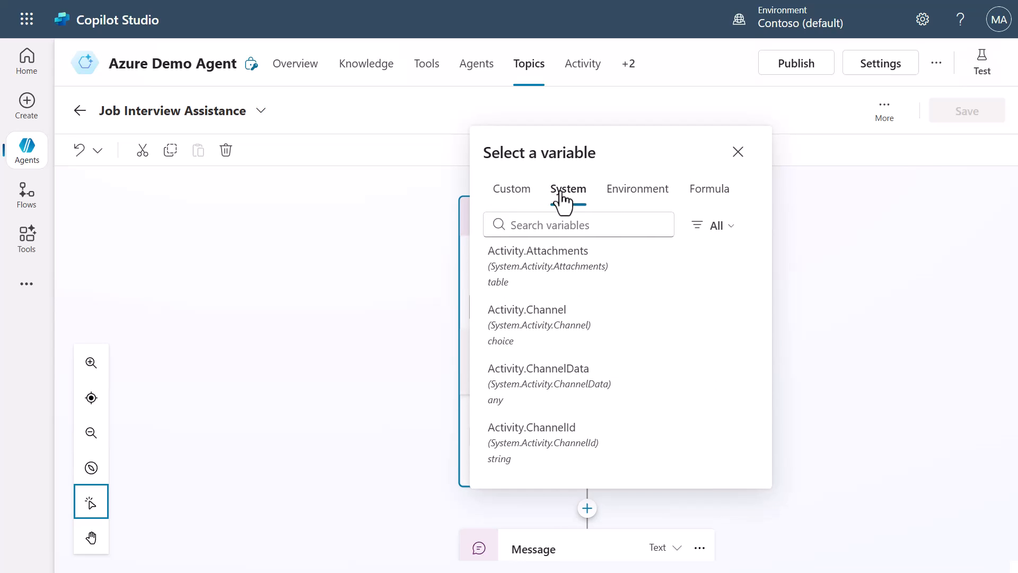
click(578, 224)
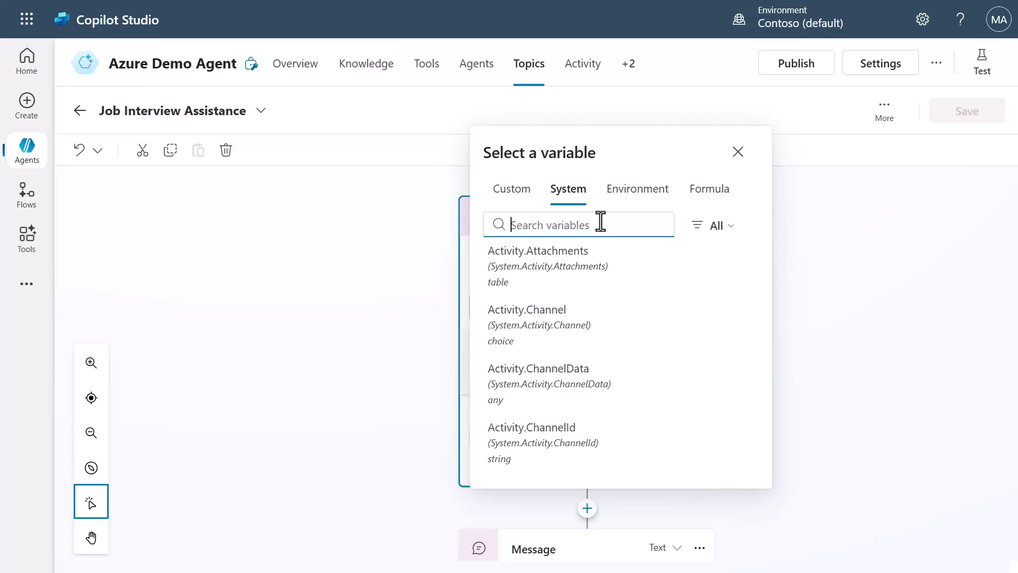
mouse_move(648, 253)
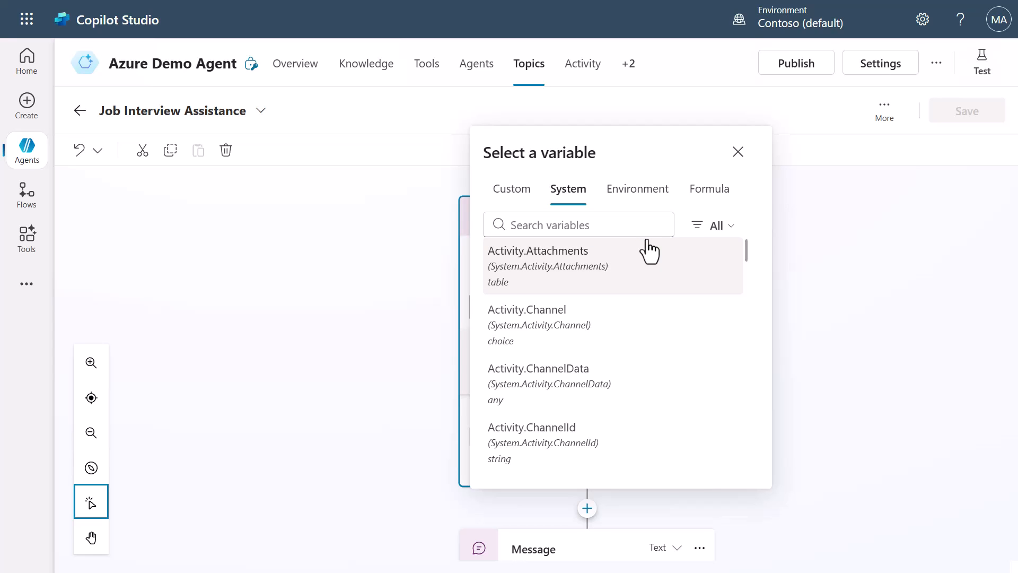
text(text)
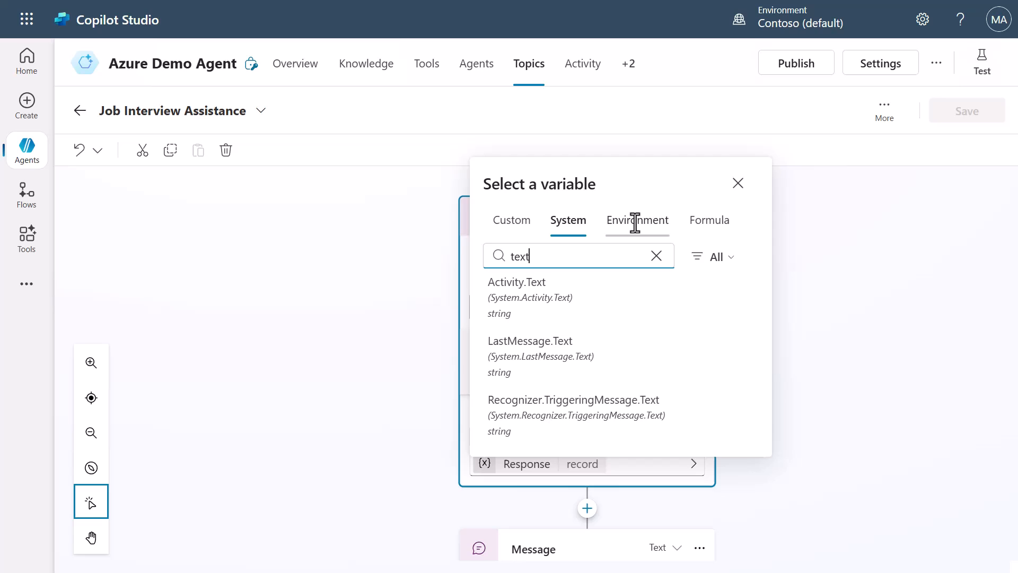
mouse_move(609, 300)
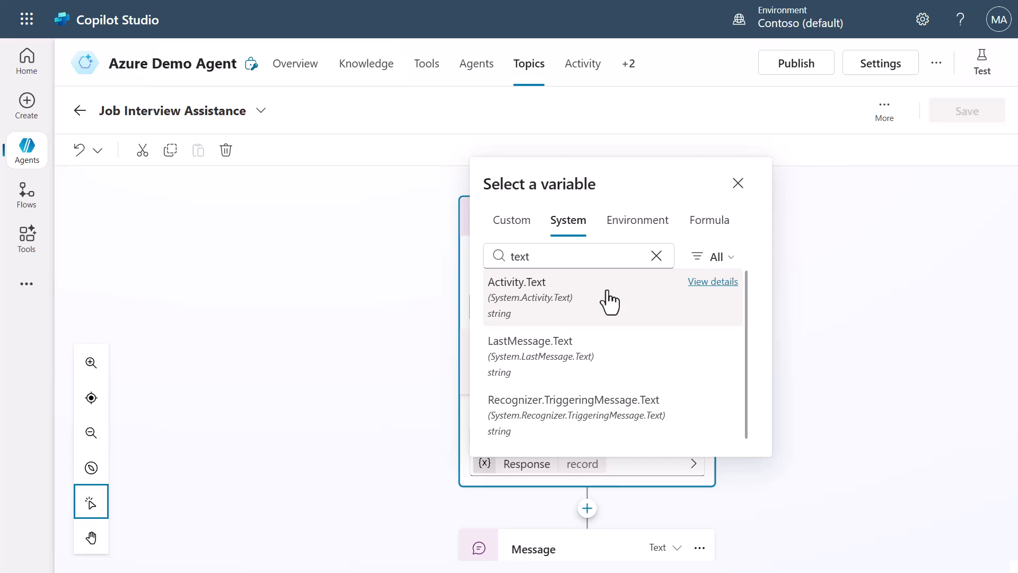
click(516, 282)
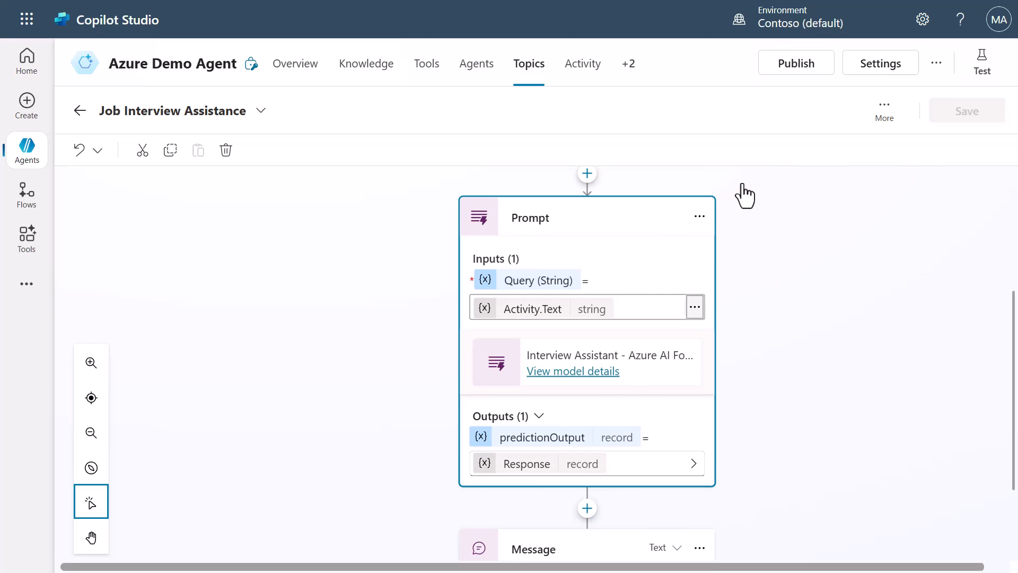
mouse_move(823, 337)
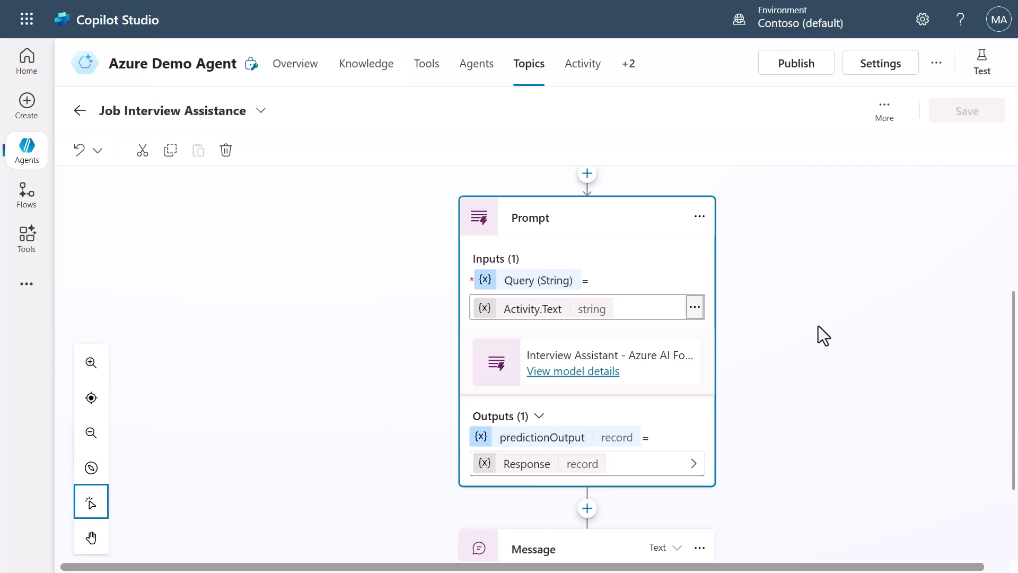
mouse_move(538, 294)
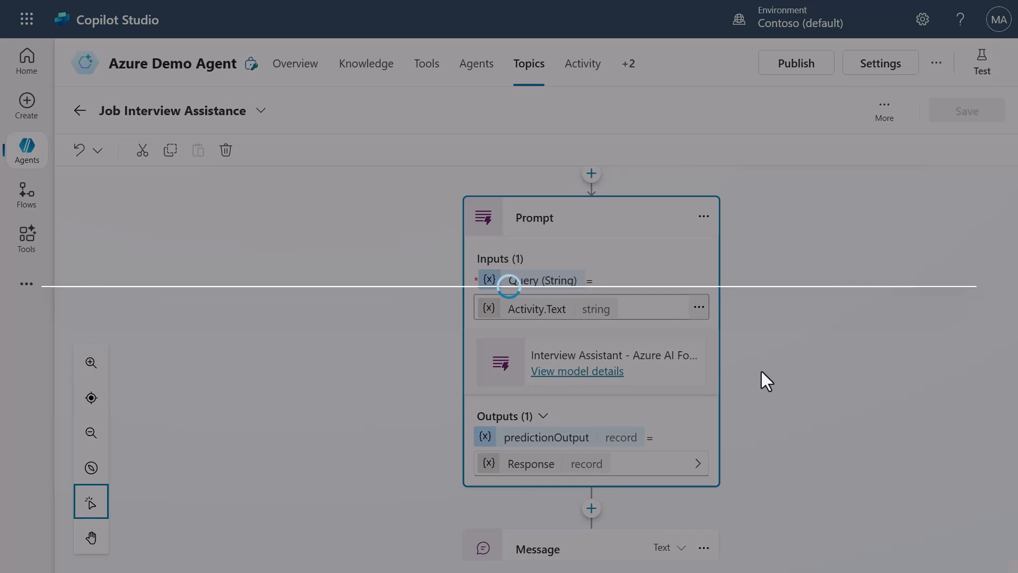
mouse_move(841, 363)
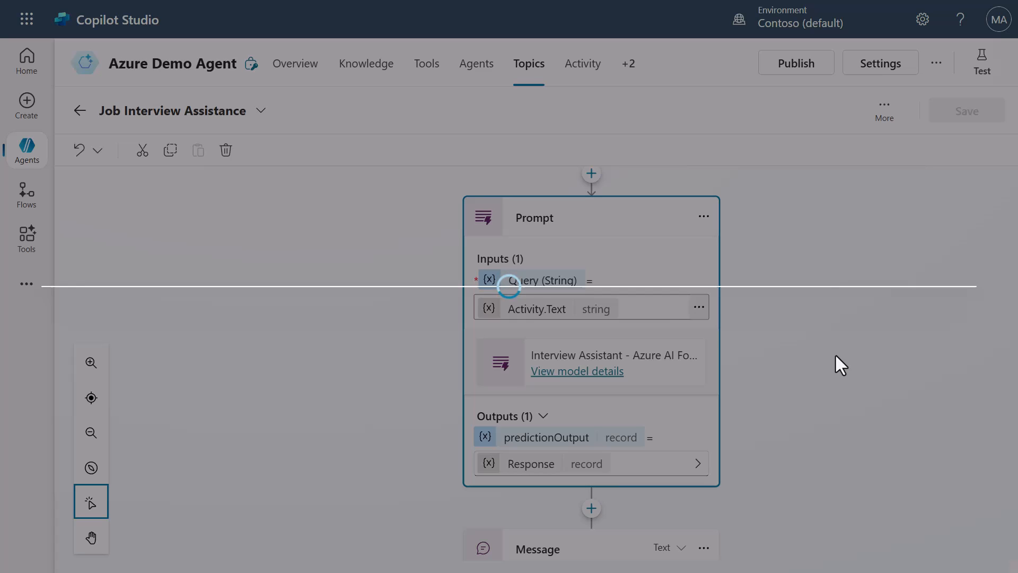
View model details to edit the Interview Assistant - Azure AI Foundry prompt.
click(575, 371)
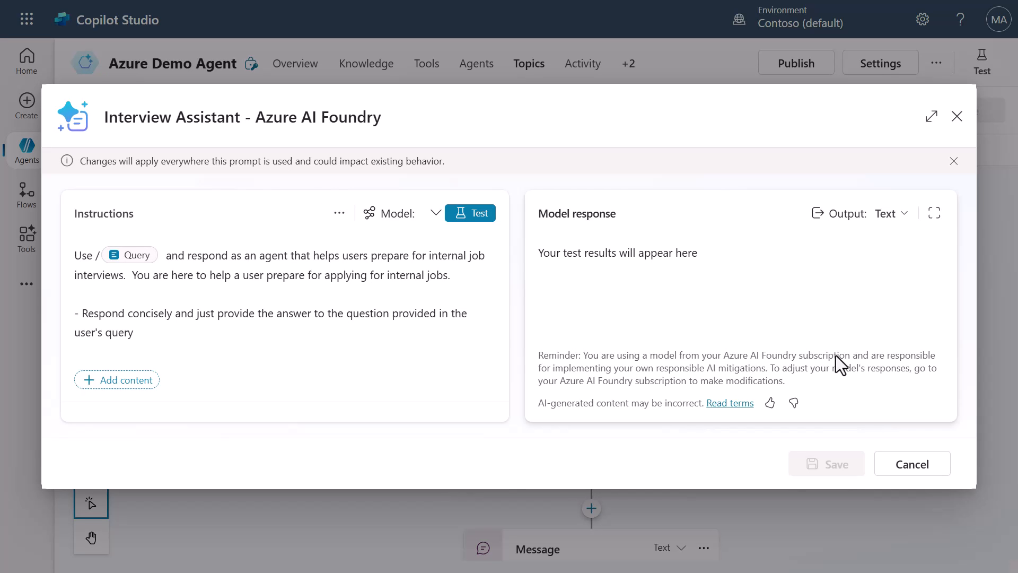
Remove the stray trailing '/' after "user's query" in the prompt instructions.
click(436, 213)
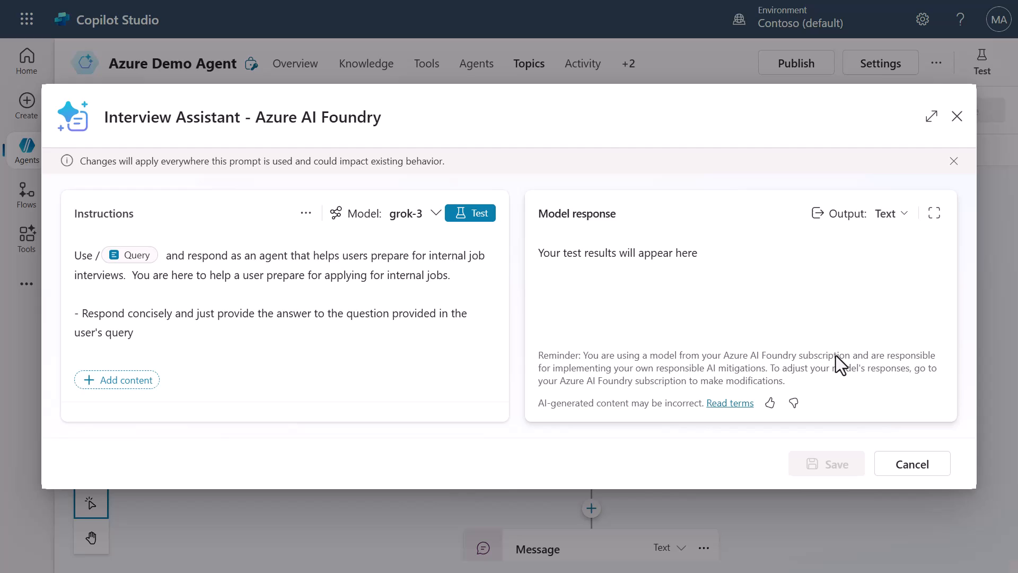
mouse_move(131, 275)
text( /)
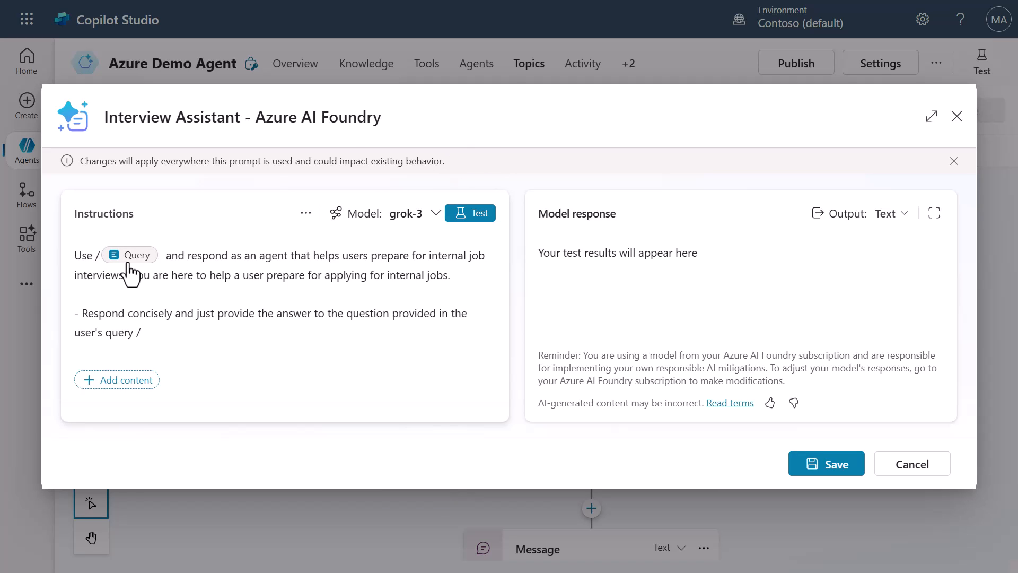
mouse_move(136, 269)
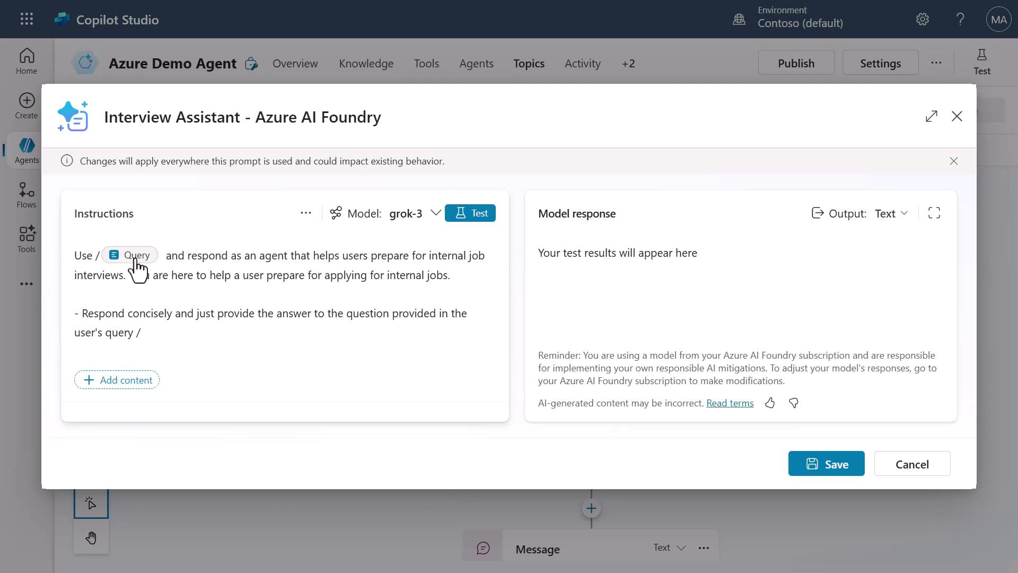
mouse_move(153, 272)
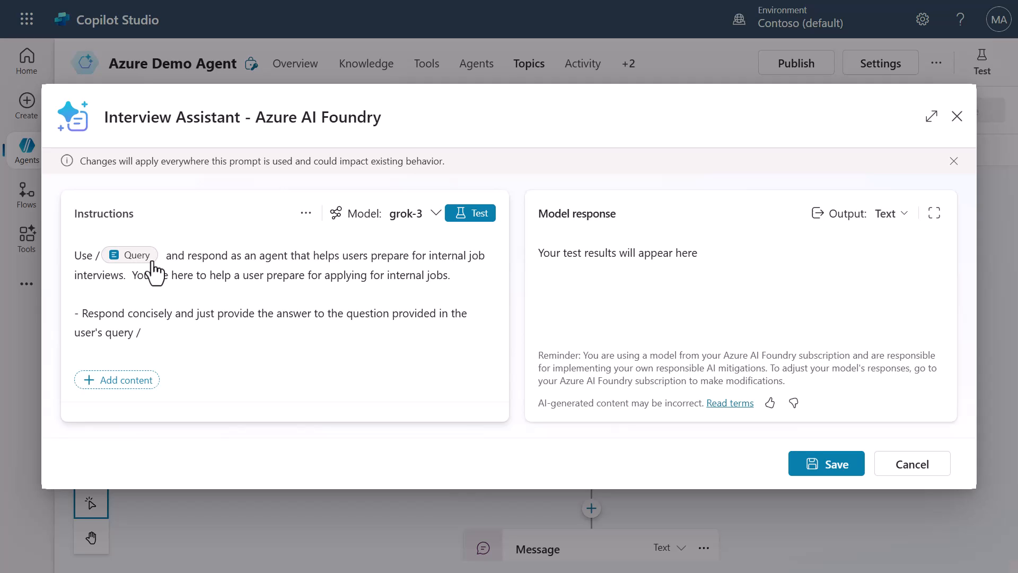
mouse_move(217, 317)
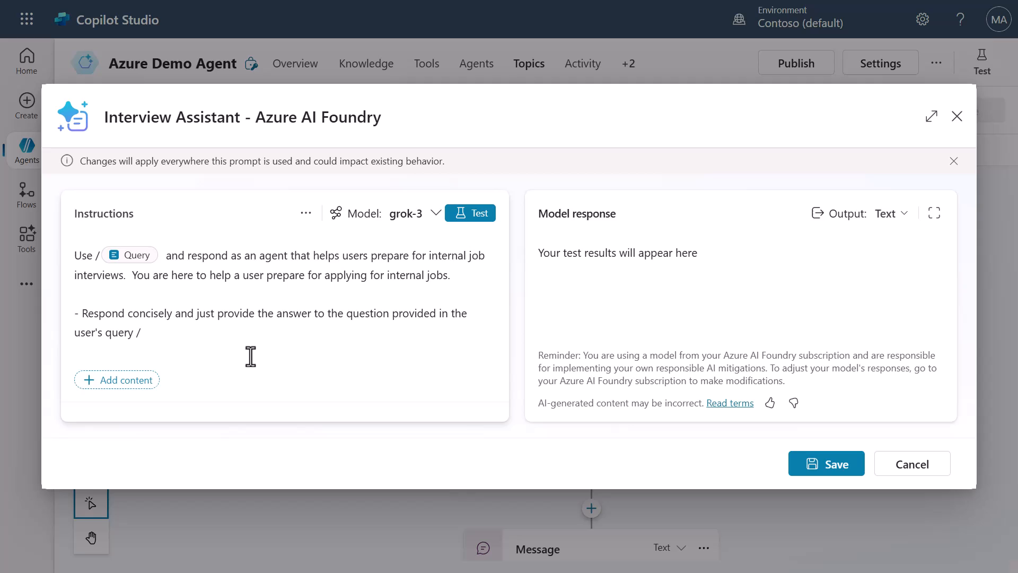
mouse_move(201, 347)
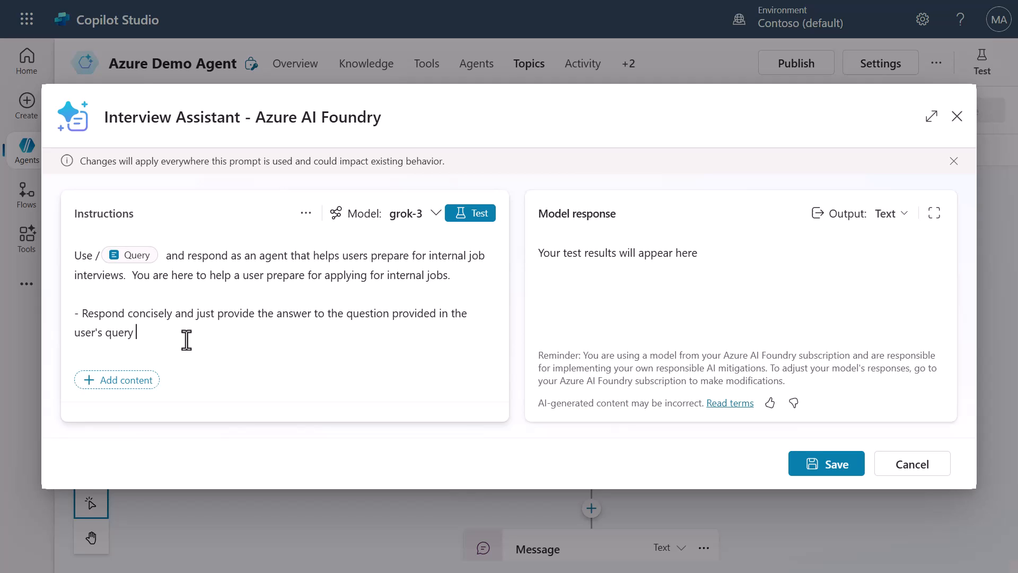
mouse_move(438, 255)
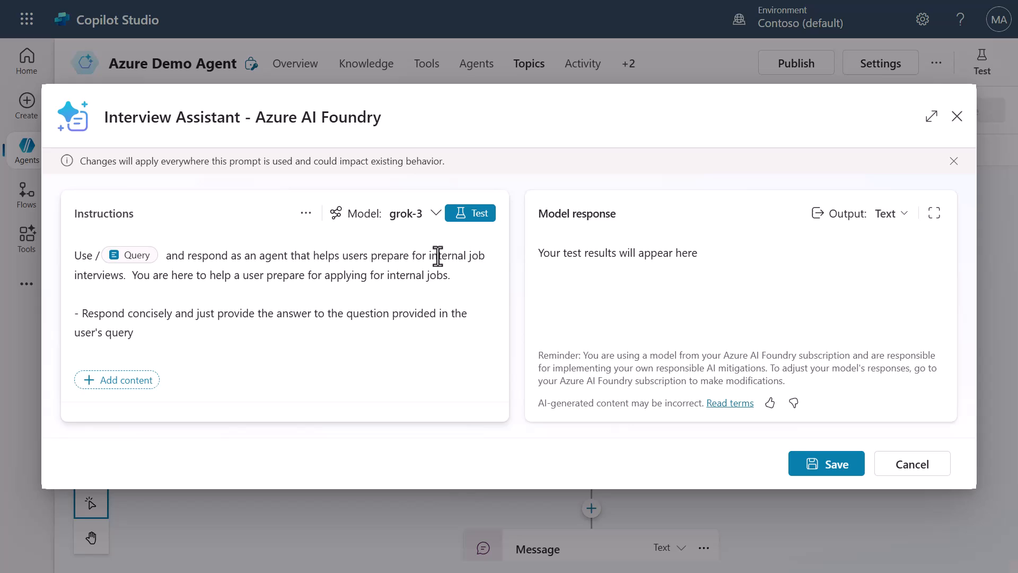
mouse_move(444, 269)
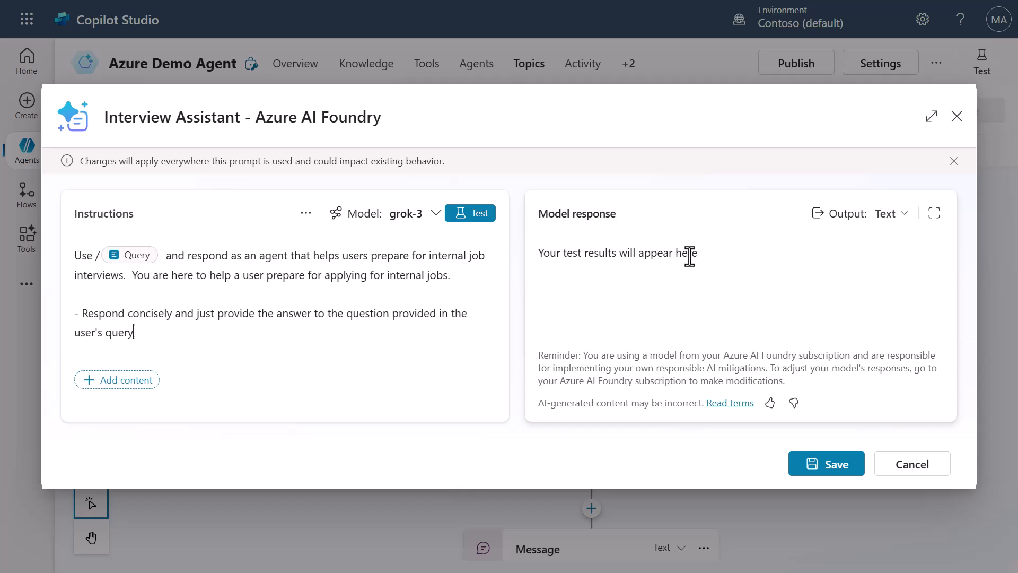
mouse_move(434, 227)
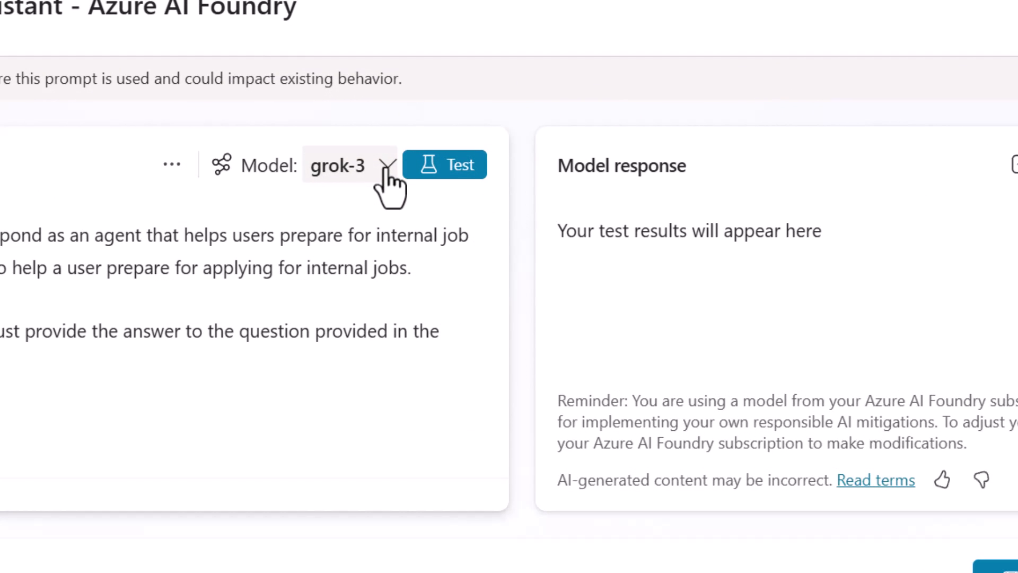
click(386, 164)
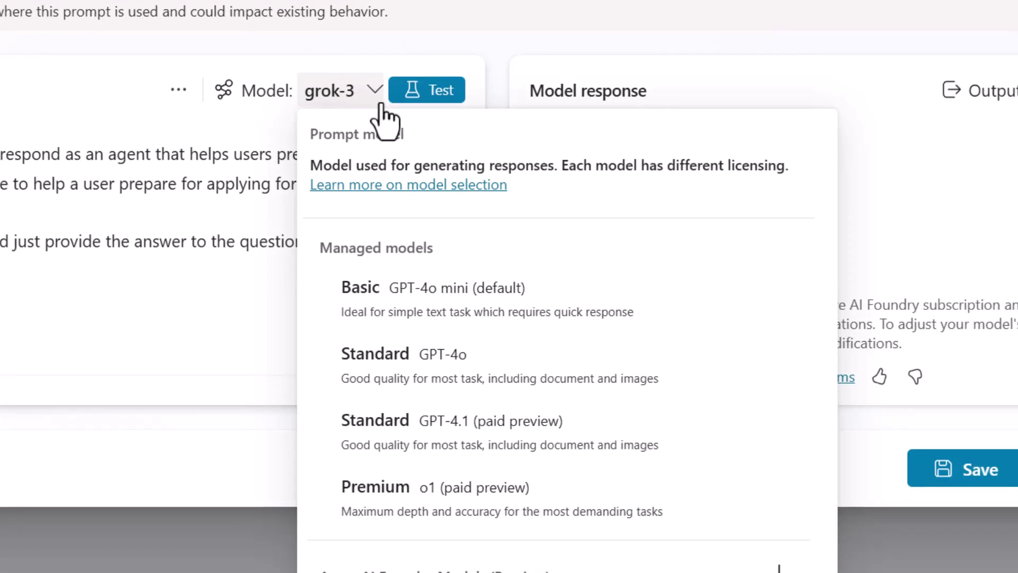
scroll(down, 3)
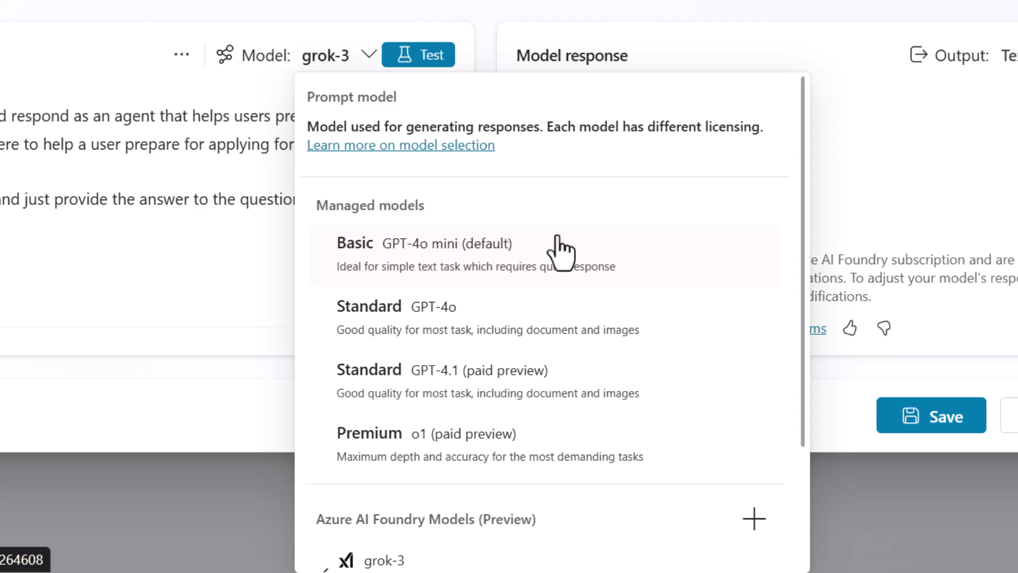
mouse_move(565, 253)
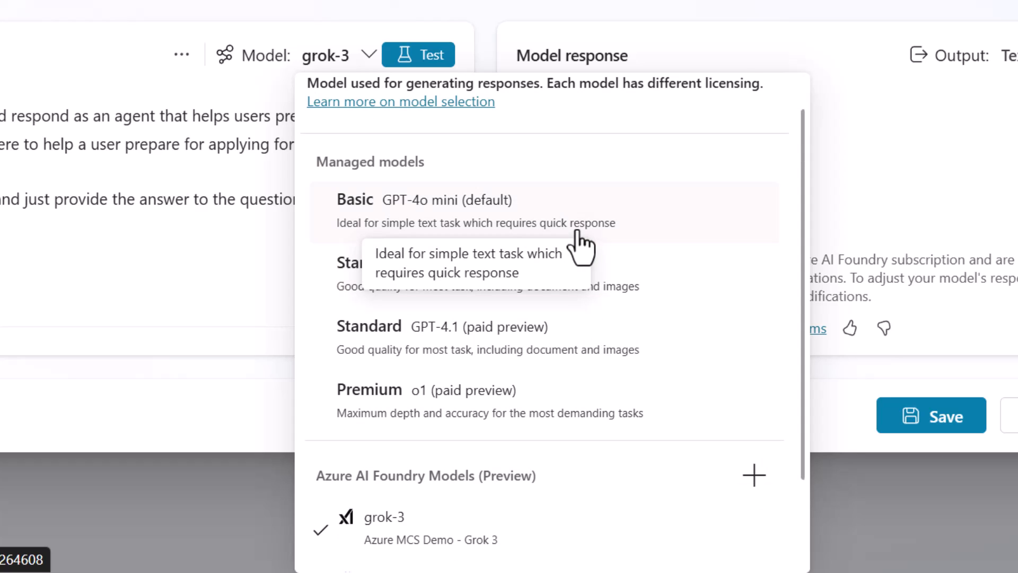
scroll(down, 3)
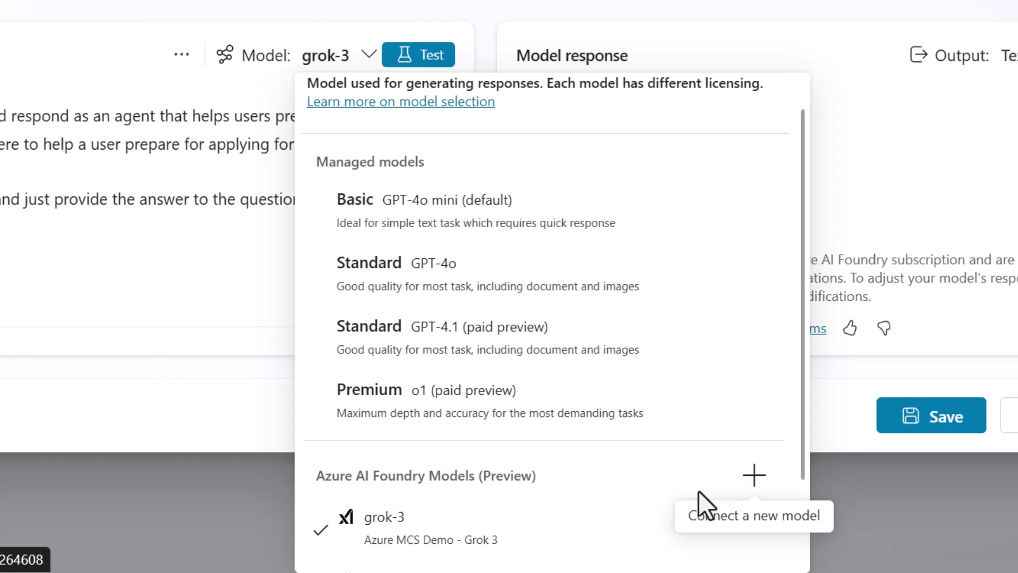
mouse_move(426, 481)
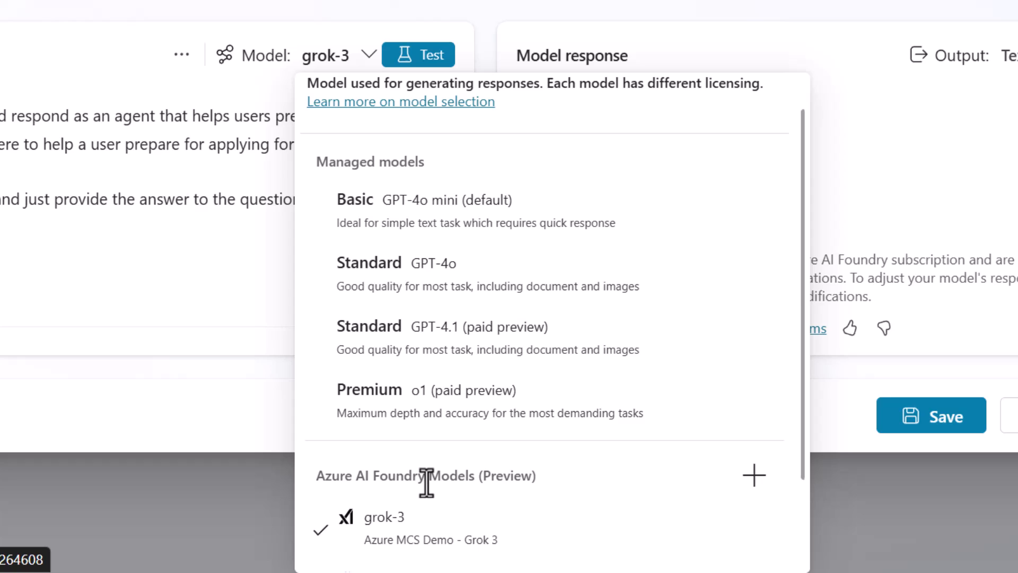
click(754, 476)
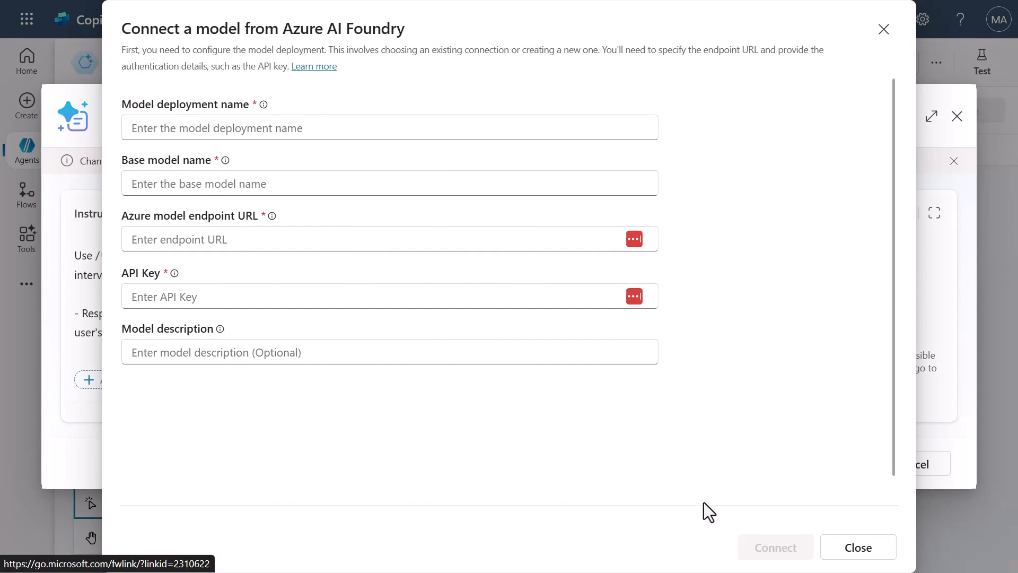
mouse_move(857, 547)
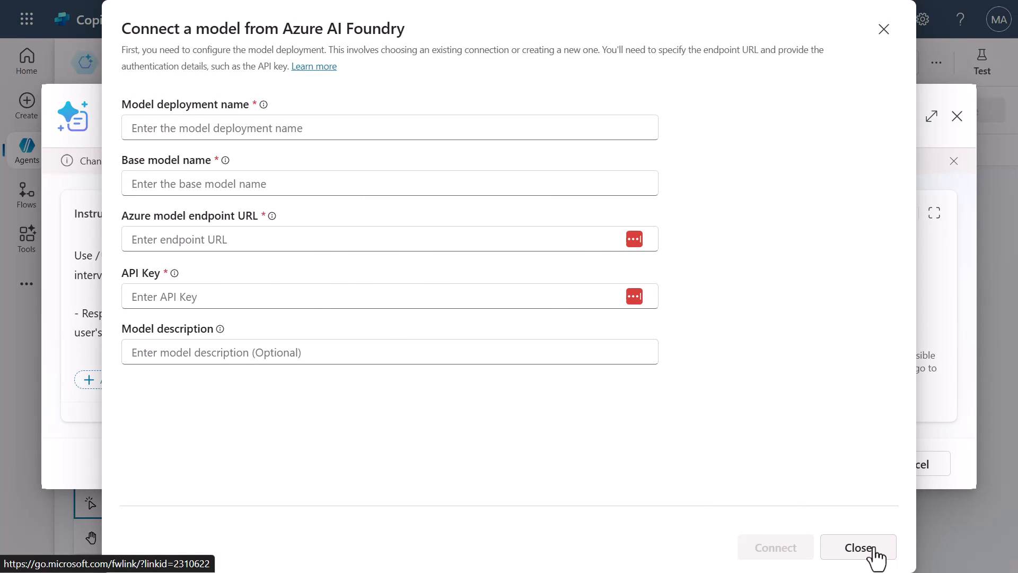
click(858, 547)
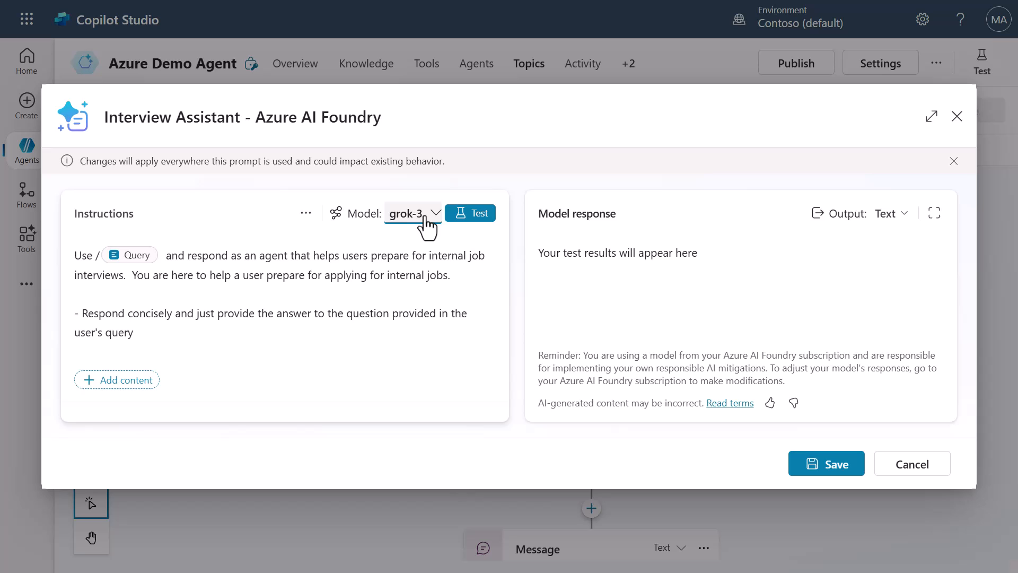
Review the Azure AI Foundry model list, then cancel the prompt editor without saving.
click(414, 213)
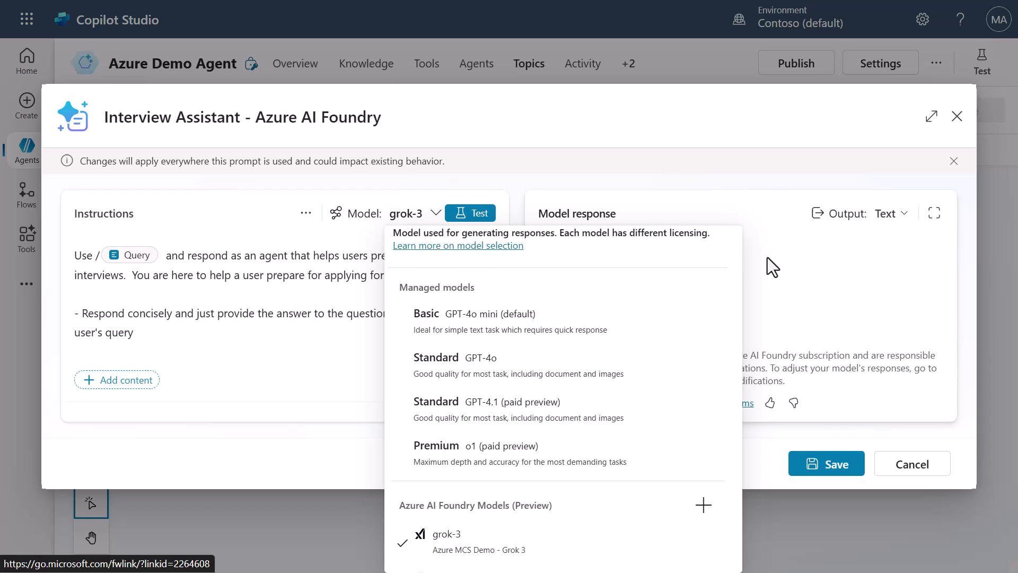
scroll(down, 3)
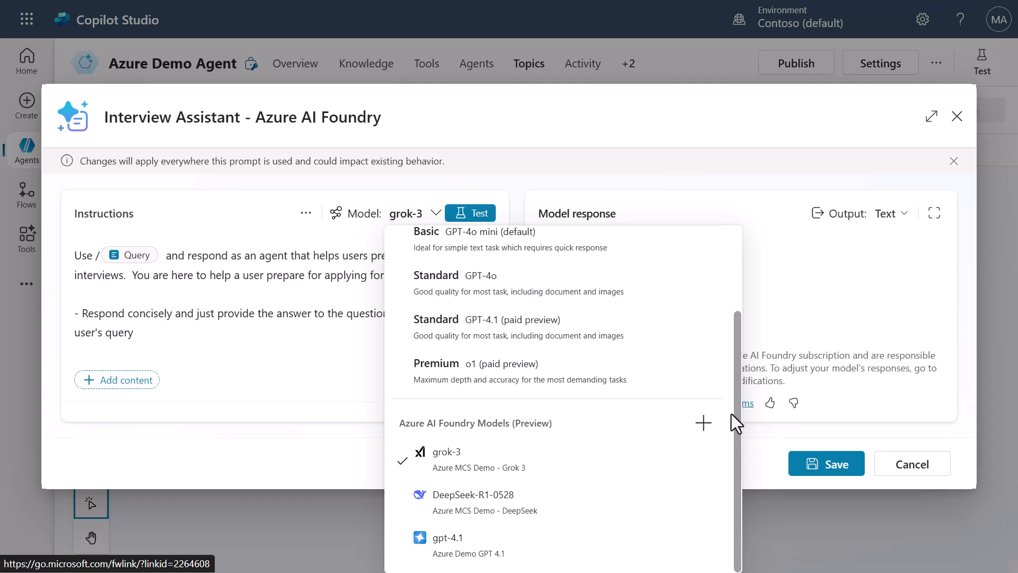
mouse_move(753, 182)
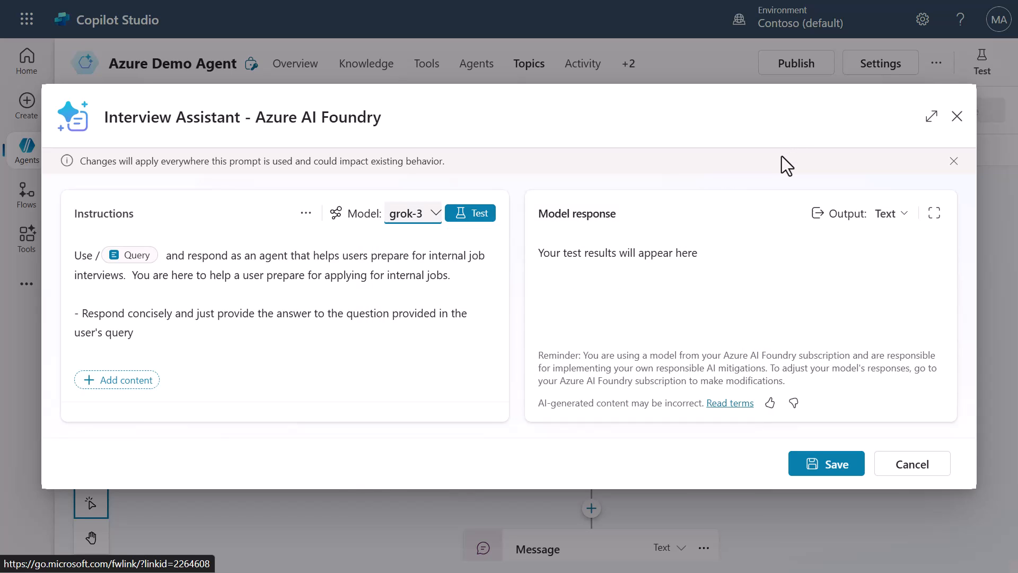
mouse_move(912, 463)
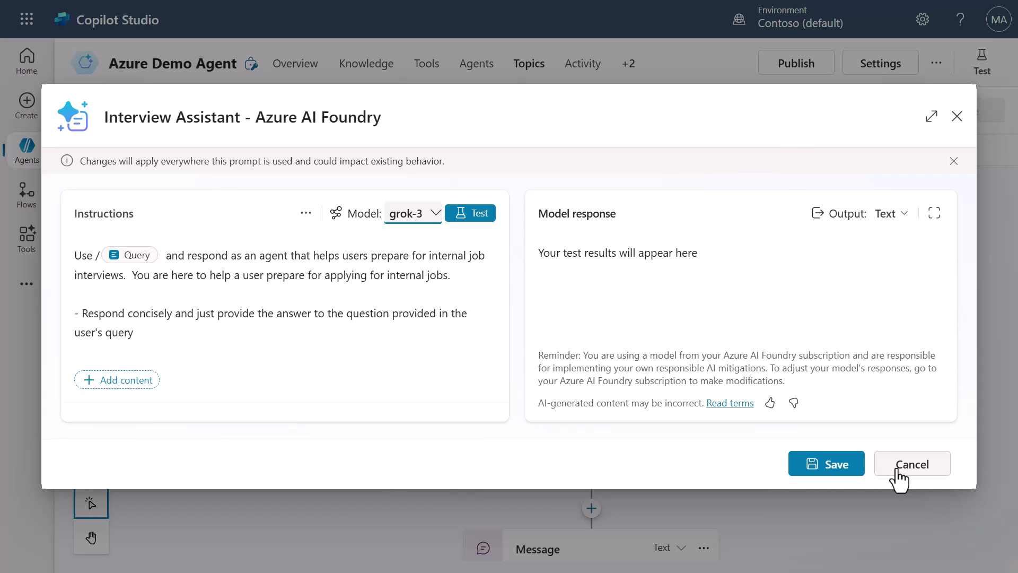
click(912, 464)
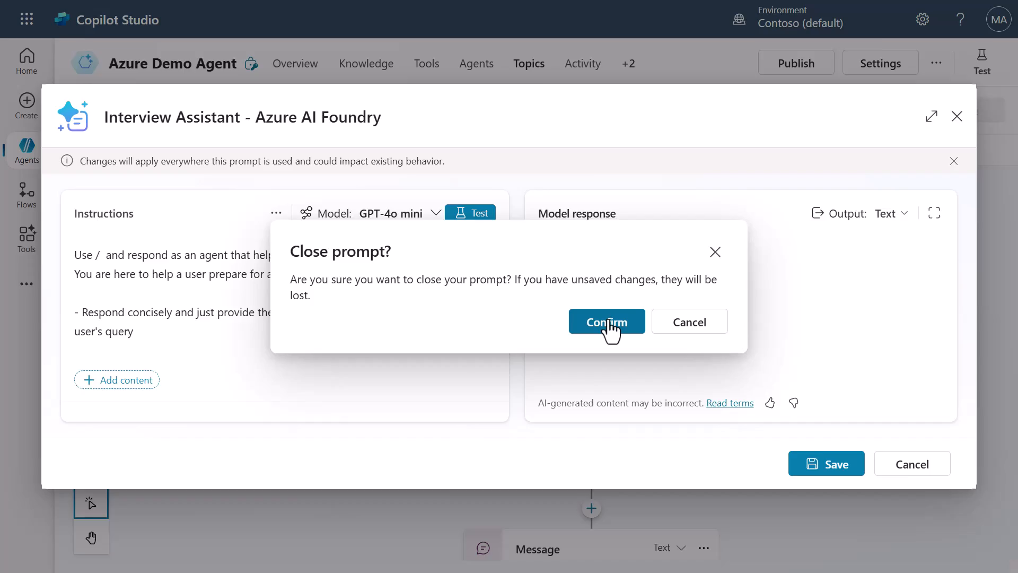
Confirm closing the prompt and start editing the Message node's Response.text.
click(606, 322)
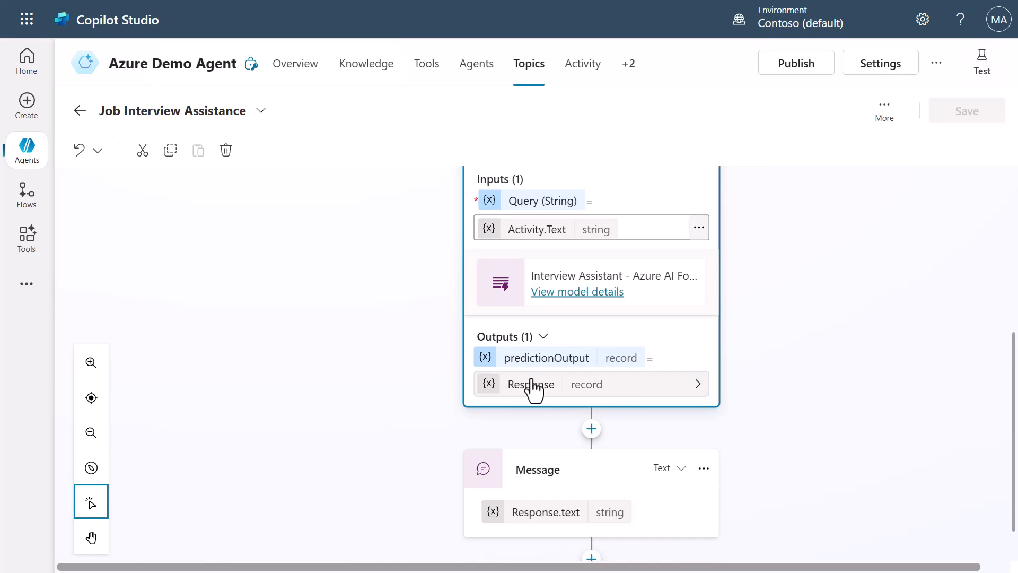
mouse_move(777, 412)
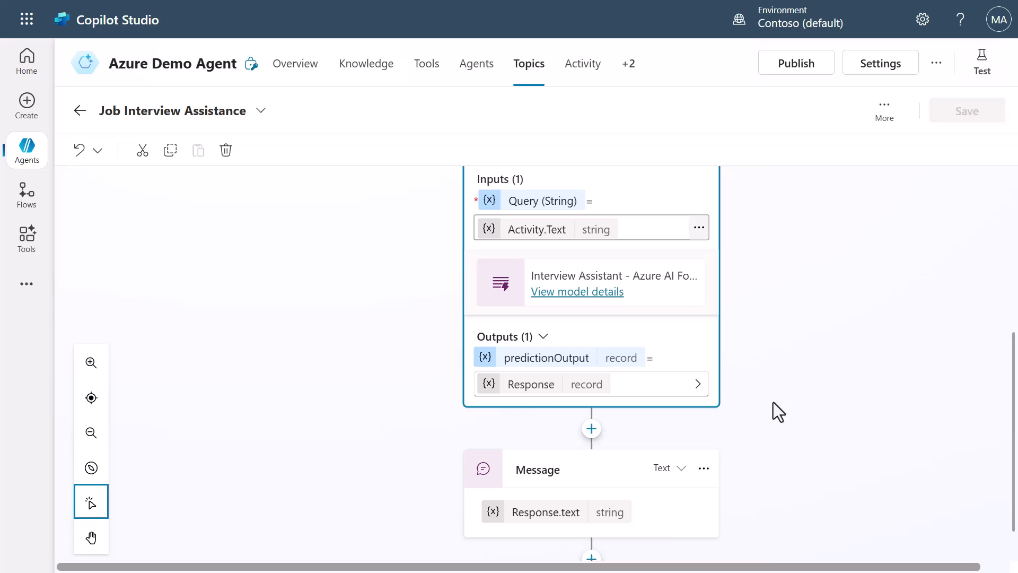
mouse_move(788, 412)
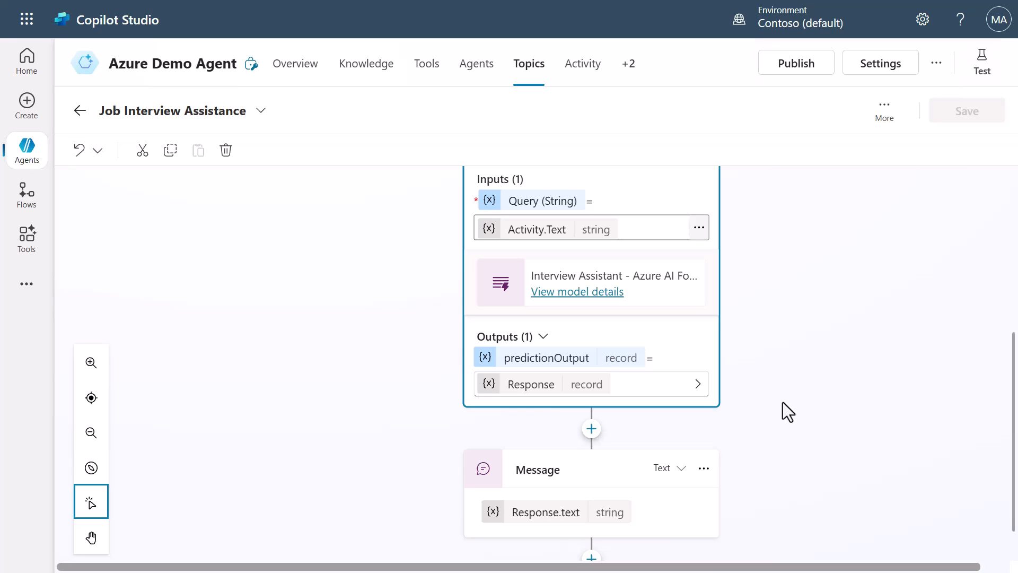
scroll(down, 3)
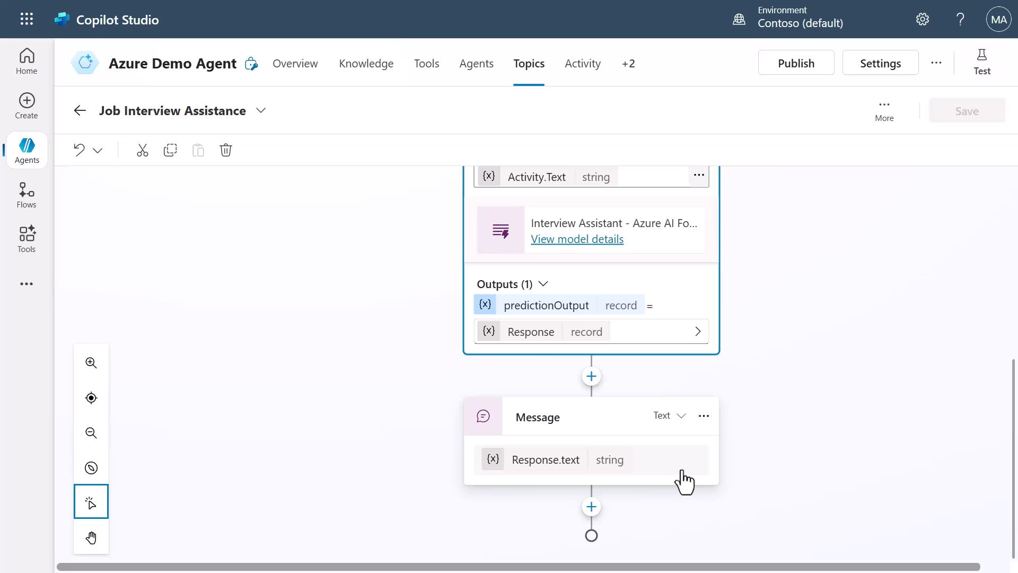
click(578, 460)
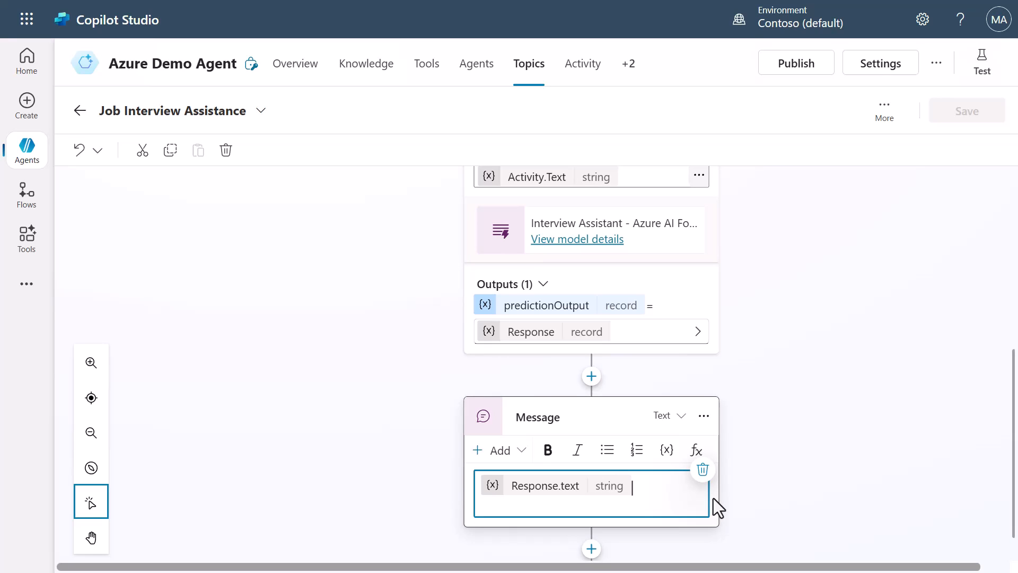
mouse_move(851, 482)
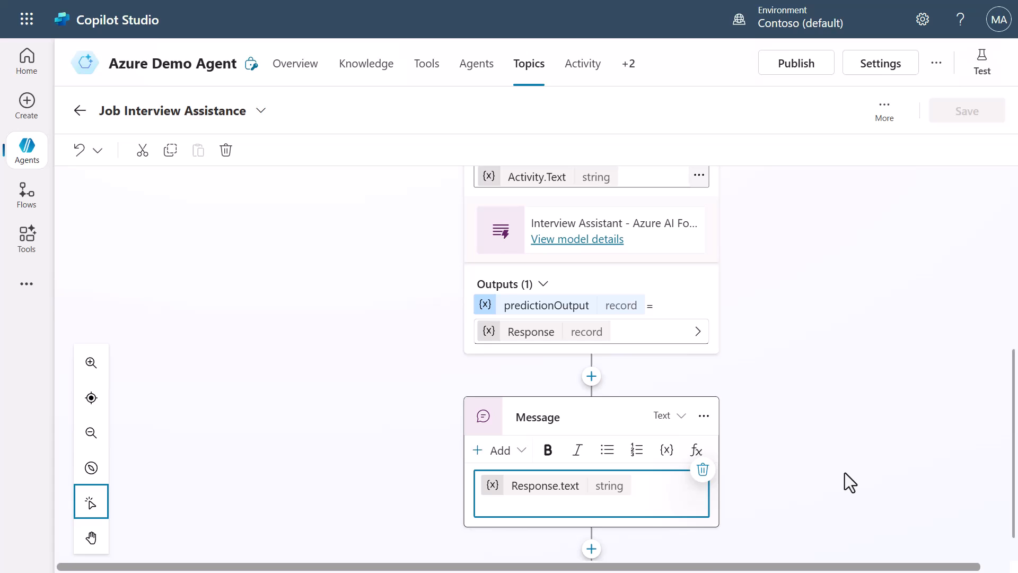
mouse_move(696, 450)
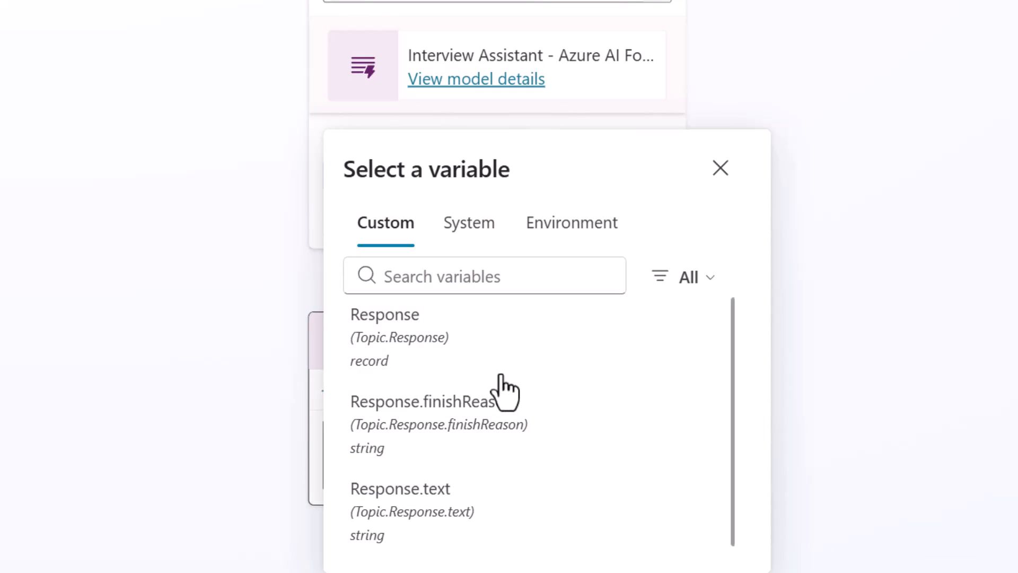
mouse_move(578, 370)
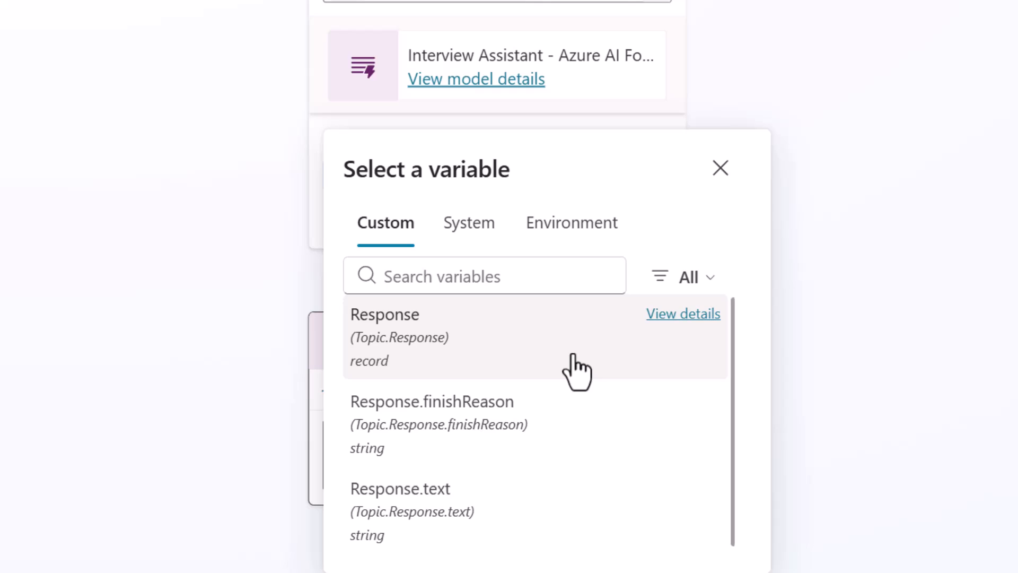
mouse_move(407, 383)
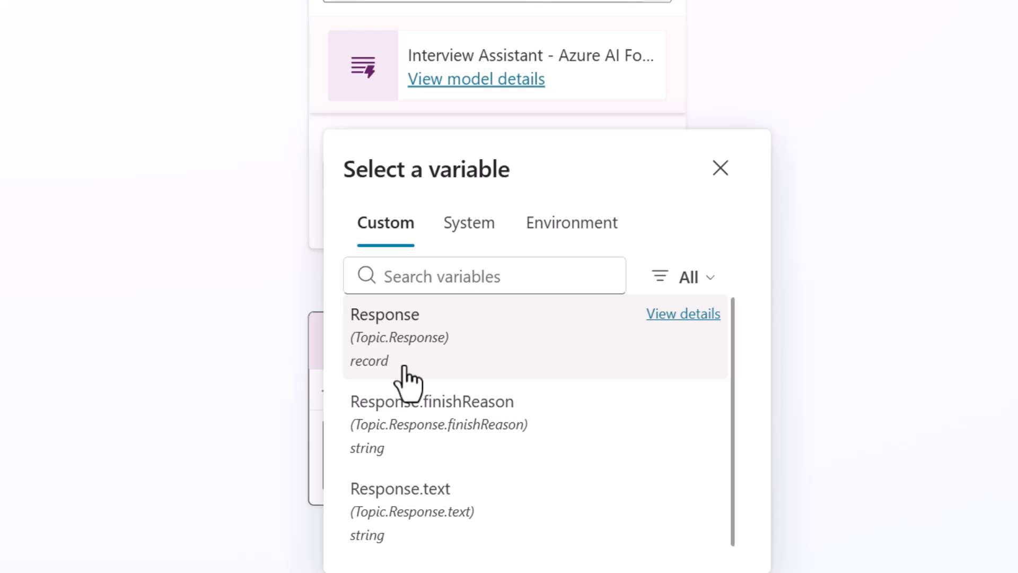
mouse_move(946, 380)
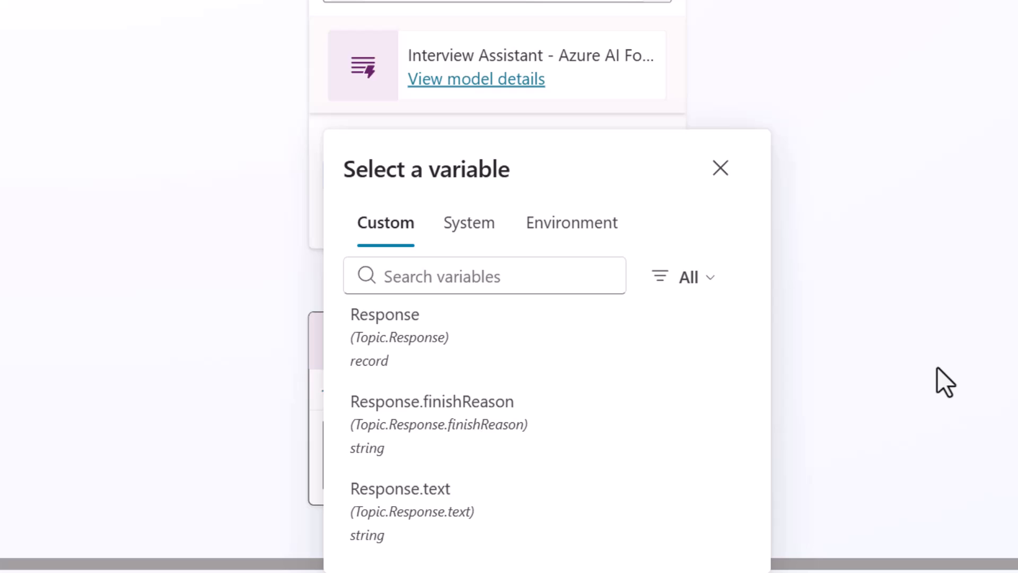
mouse_move(499, 455)
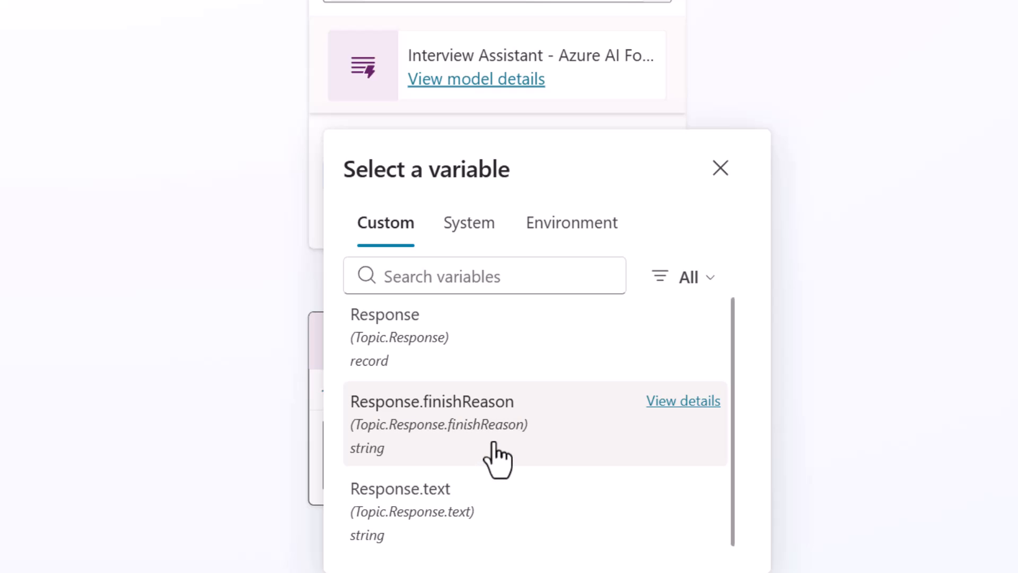
mouse_move(518, 524)
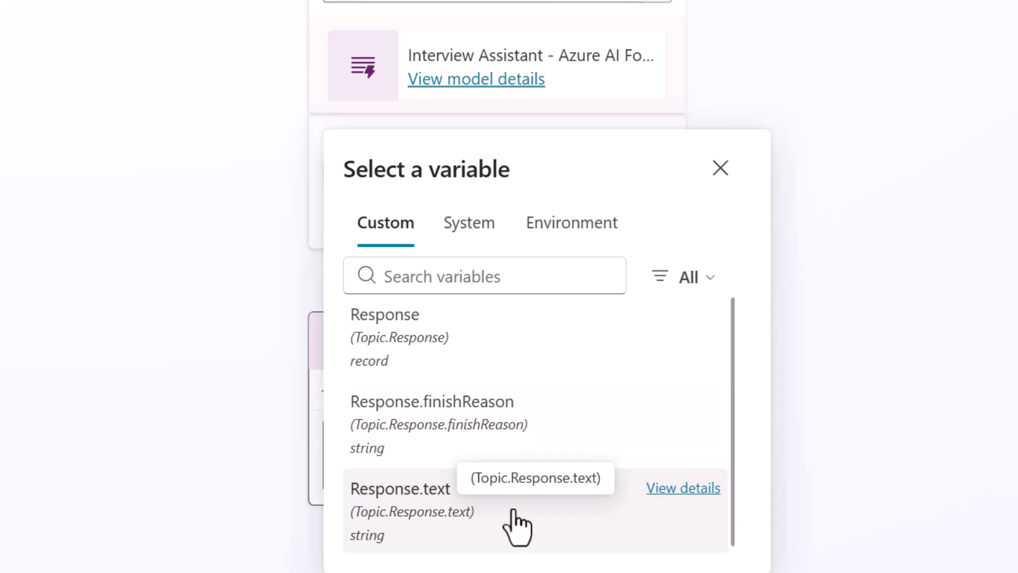
mouse_move(942, 464)
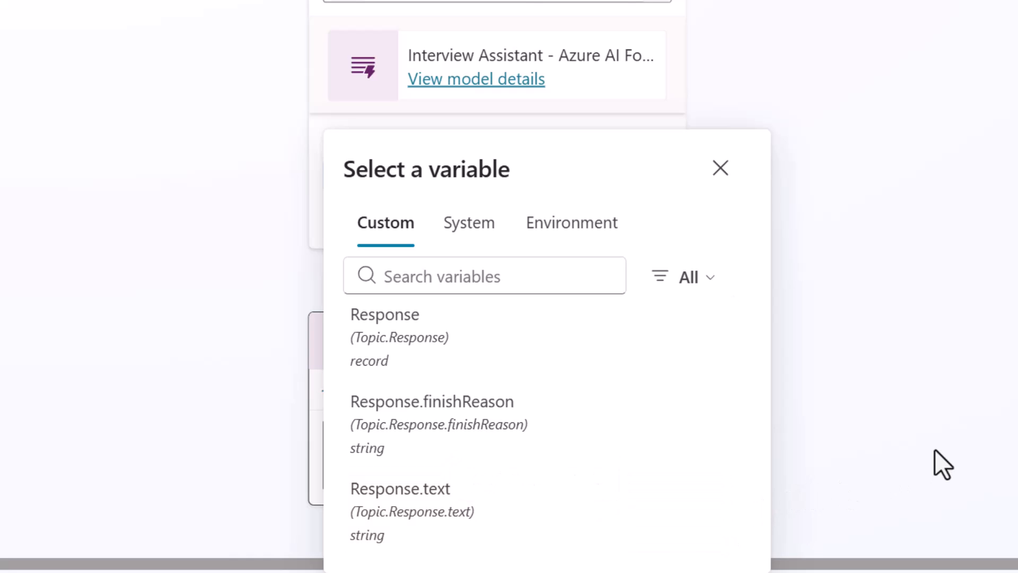
mouse_move(925, 389)
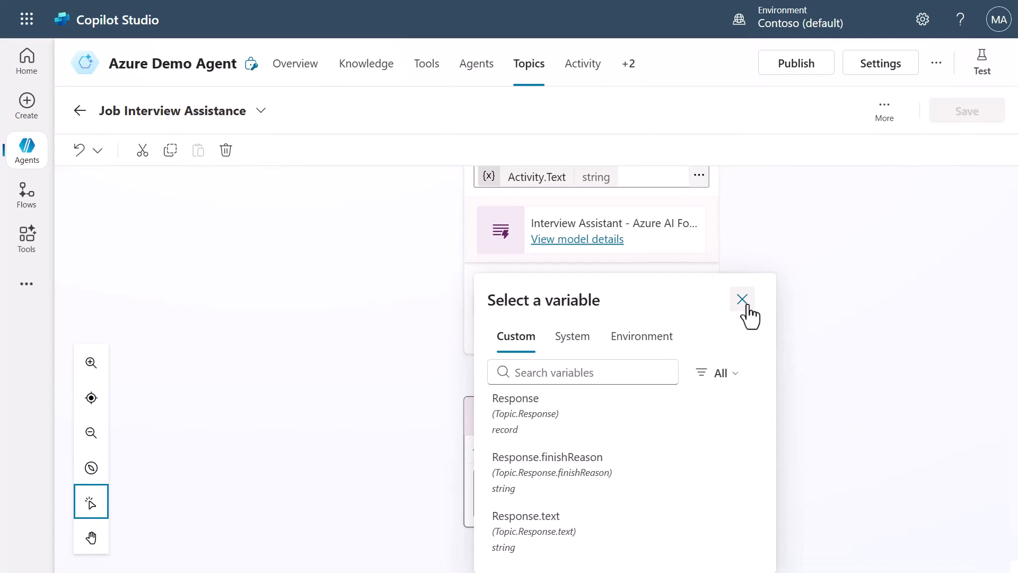
Close the variable chooser, keeping Response.text in the Message step.
click(741, 299)
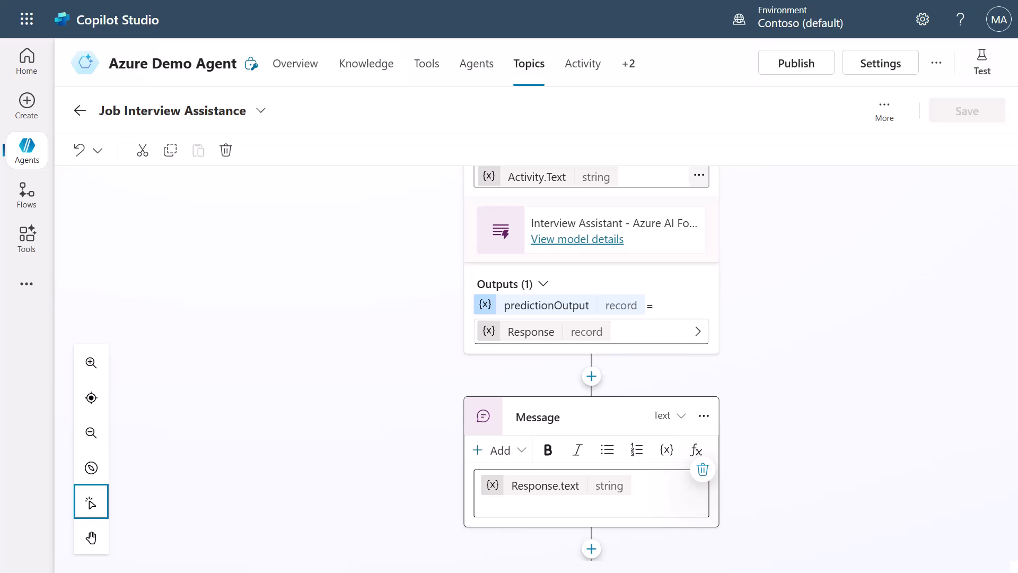
Send 'What should I wear to my interview?' in the test chat and dismiss the Activity map tip.
click(981, 61)
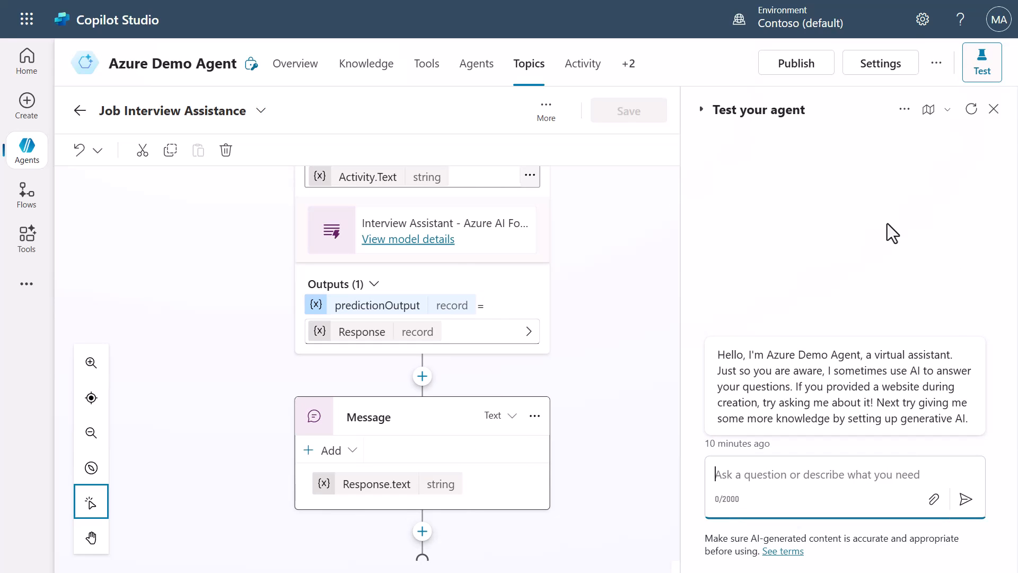
click(965, 499)
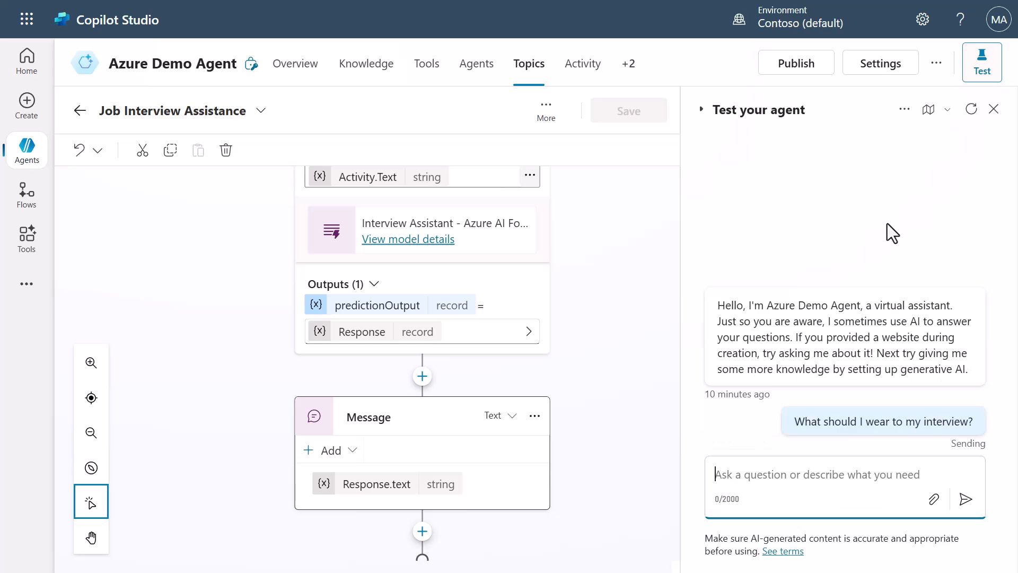
click(929, 110)
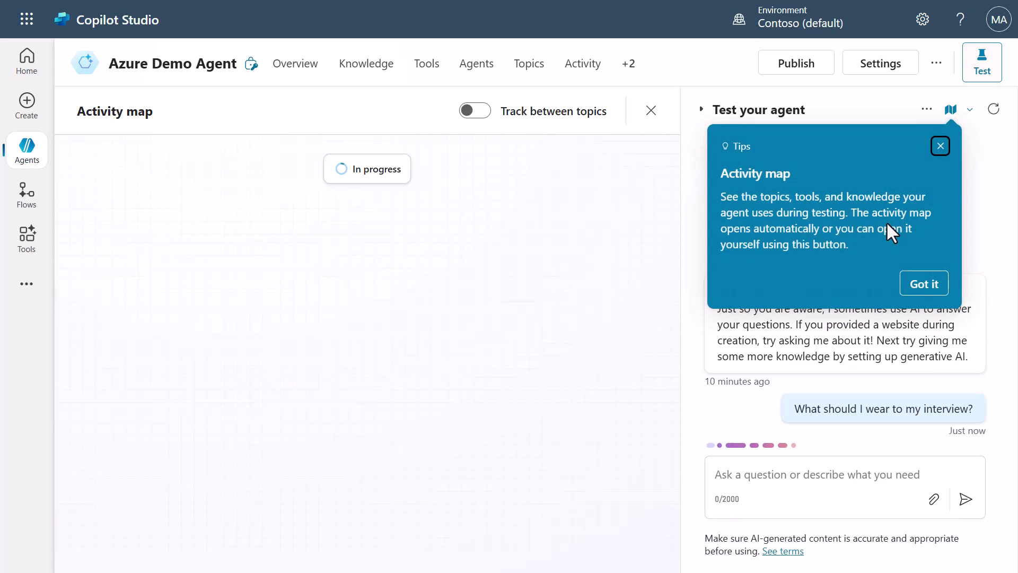
click(923, 283)
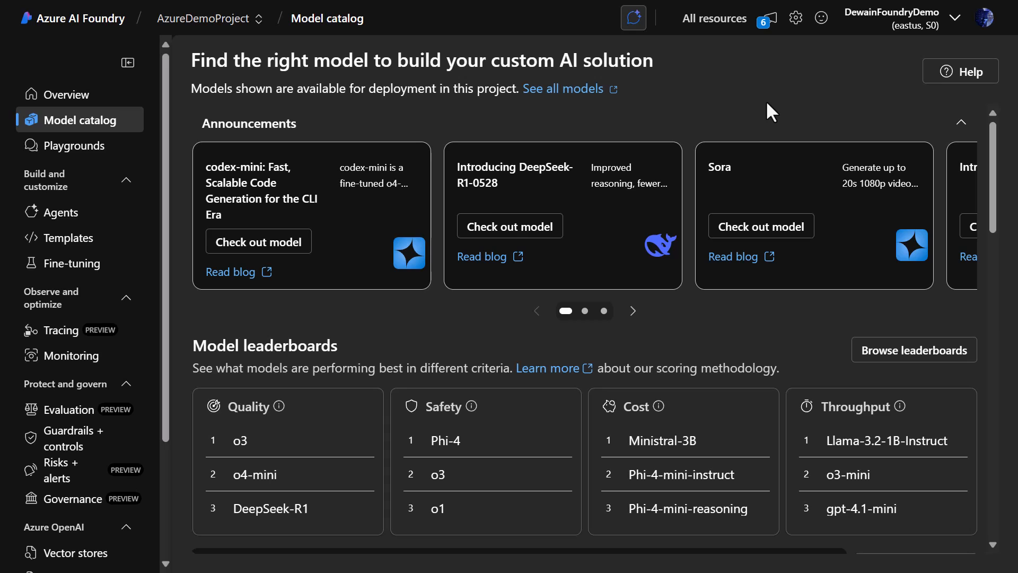
mouse_move(535, 136)
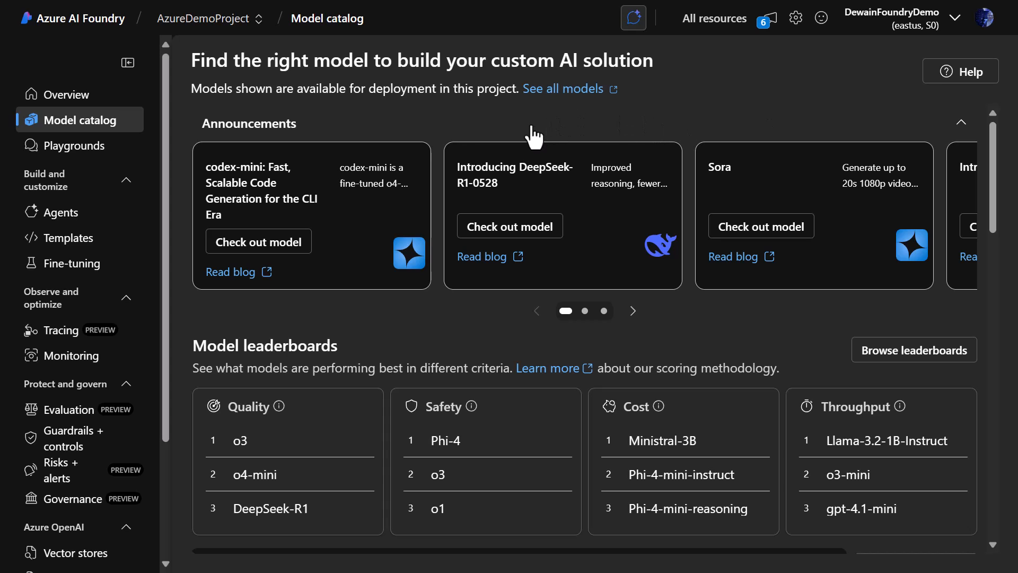
Return to the deployment list and show the Phi-4 deployment's endpoint, key and deployment details.
scroll(down, 3)
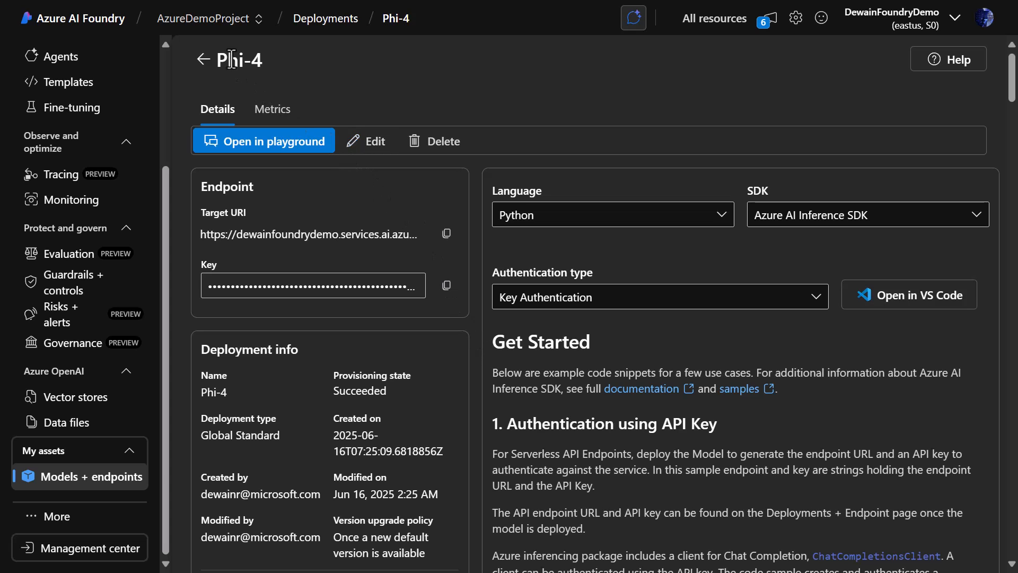
click(207, 59)
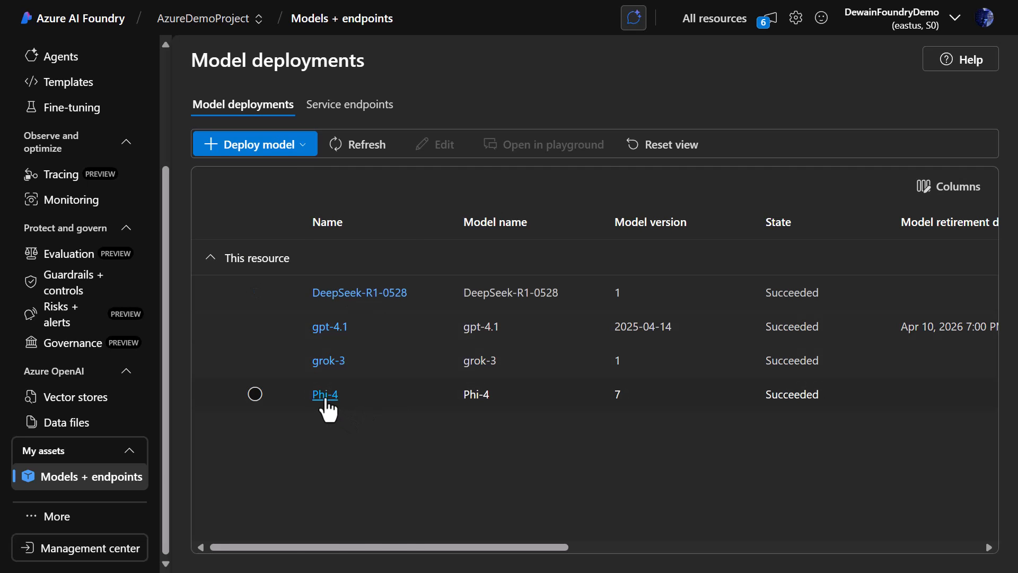
click(324, 395)
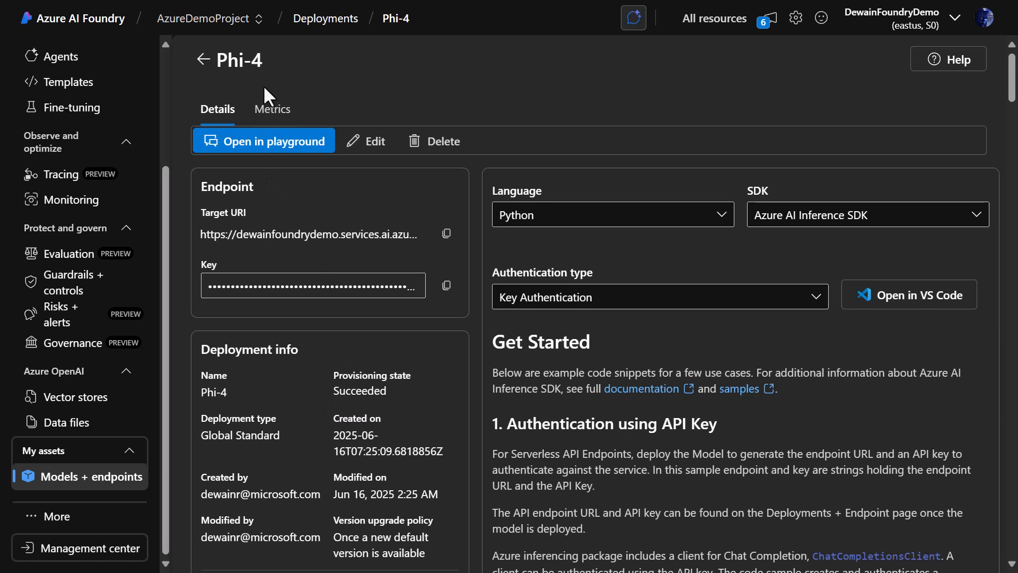
mouse_move(380, 94)
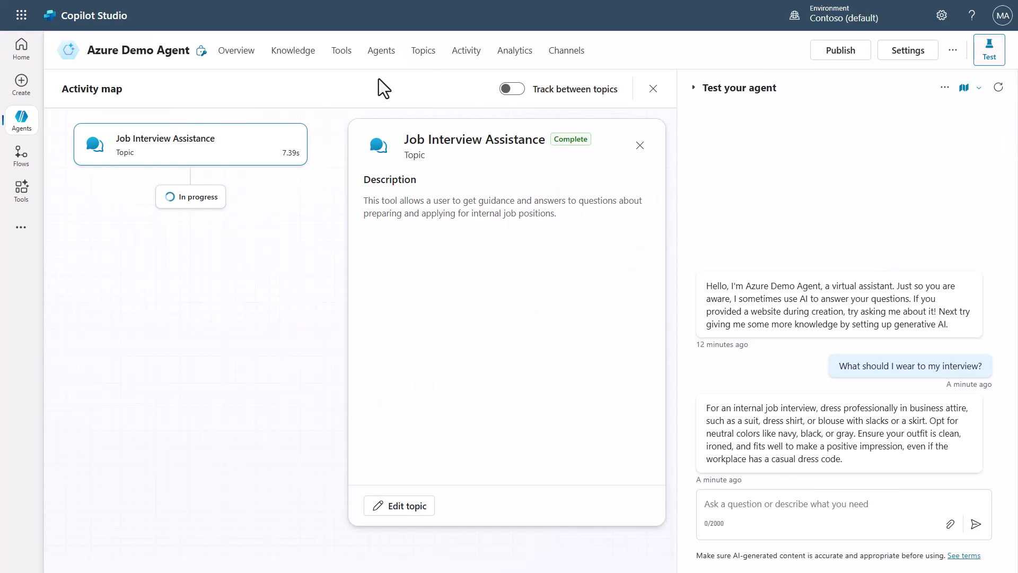
Reopen the Job Interview Assistance topic from the agent's Topics list.
click(422, 50)
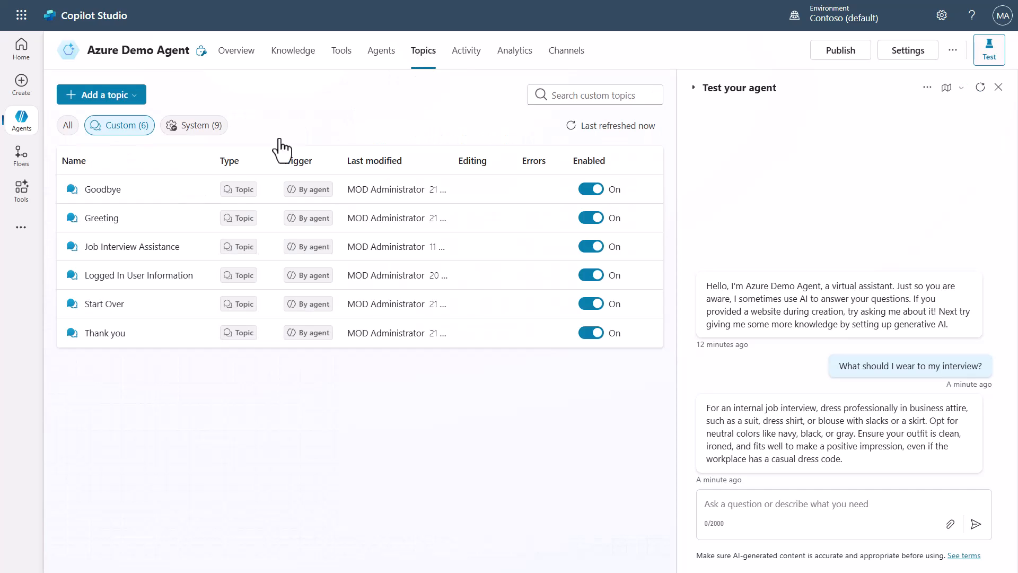
click(131, 246)
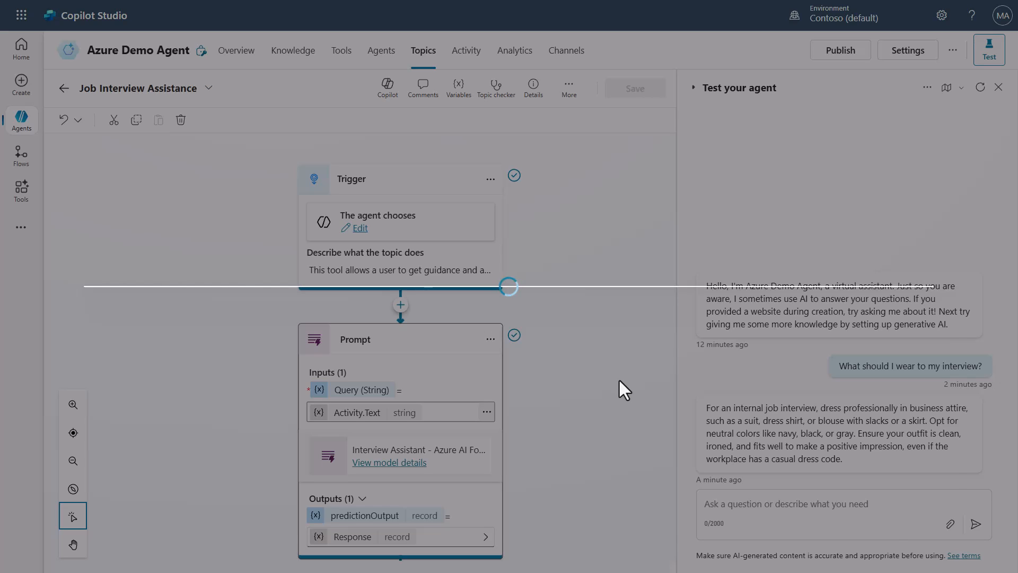
Expand the Interview Assistant prompt editor and list its model choices, grok-3 currently selected.
click(389, 462)
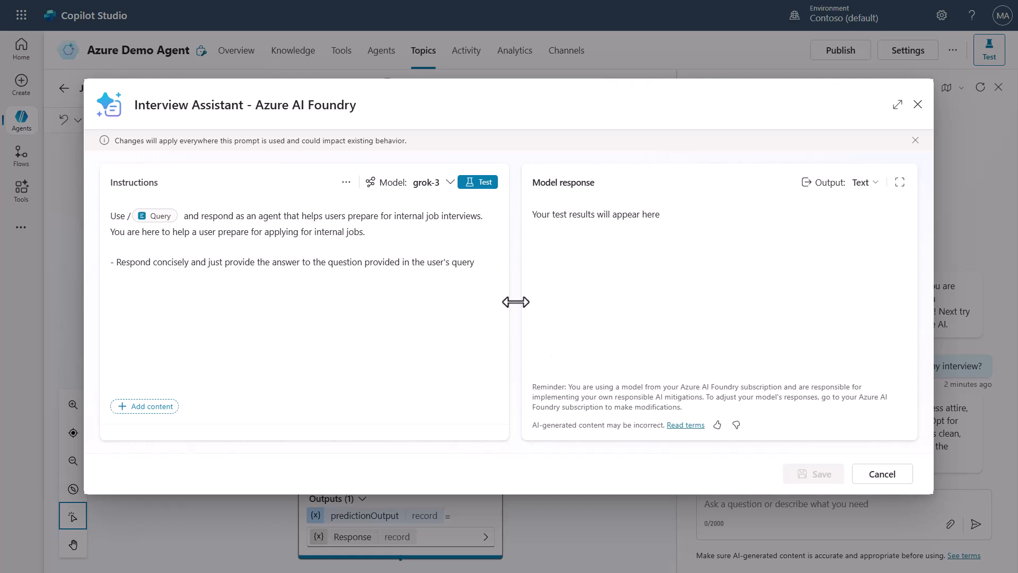
mouse_move(897, 105)
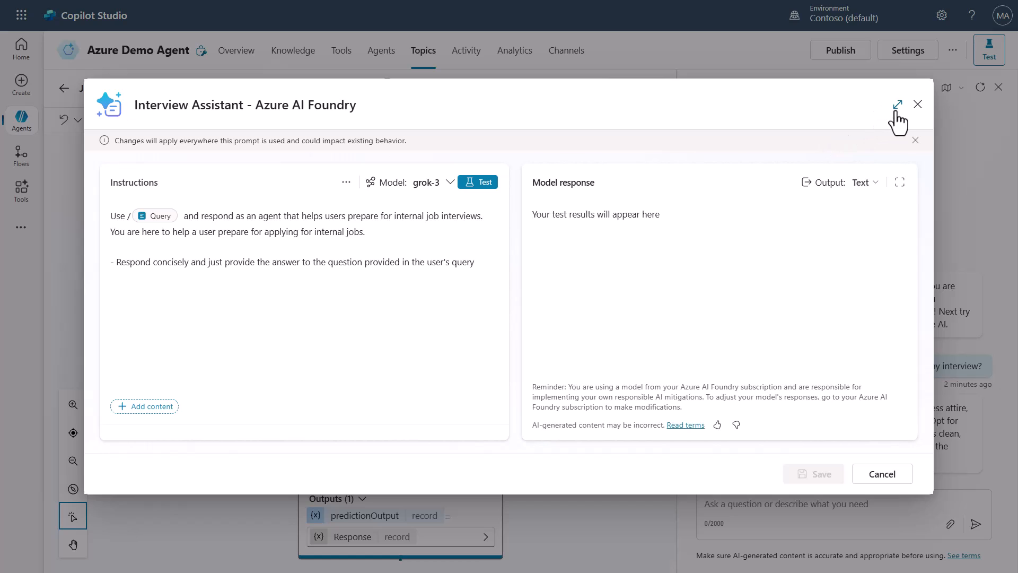
click(897, 105)
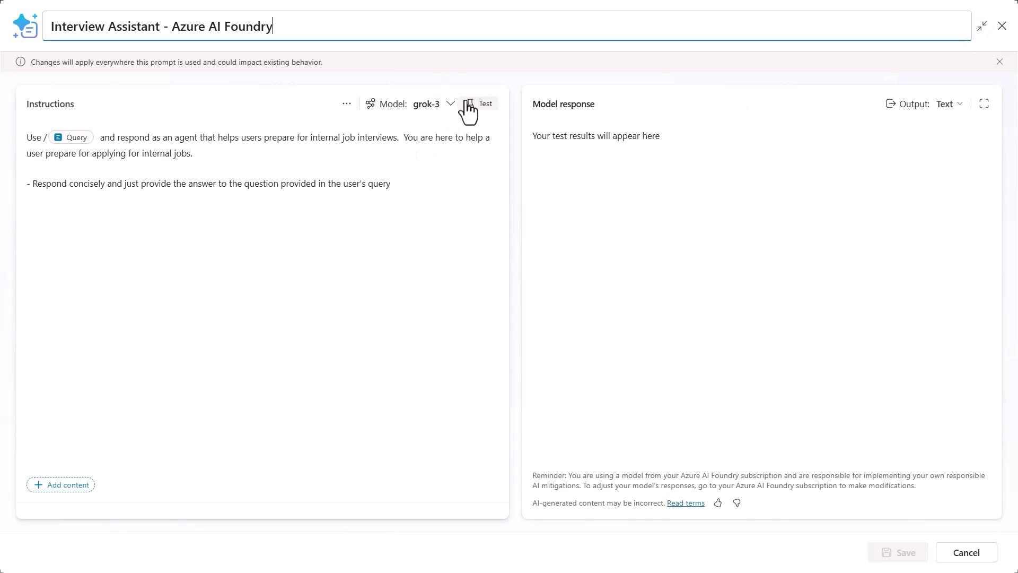
click(451, 104)
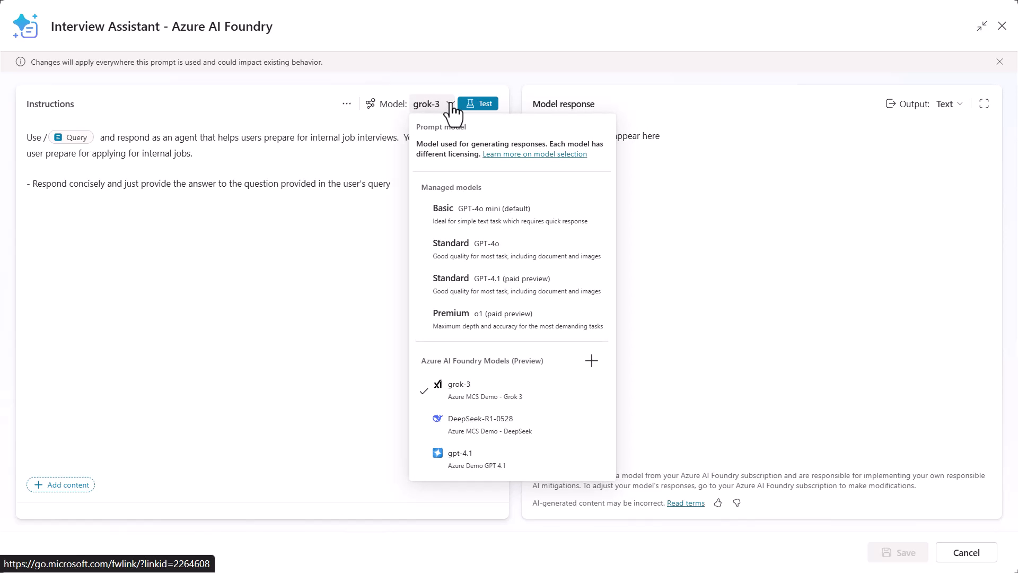
mouse_move(444, 110)
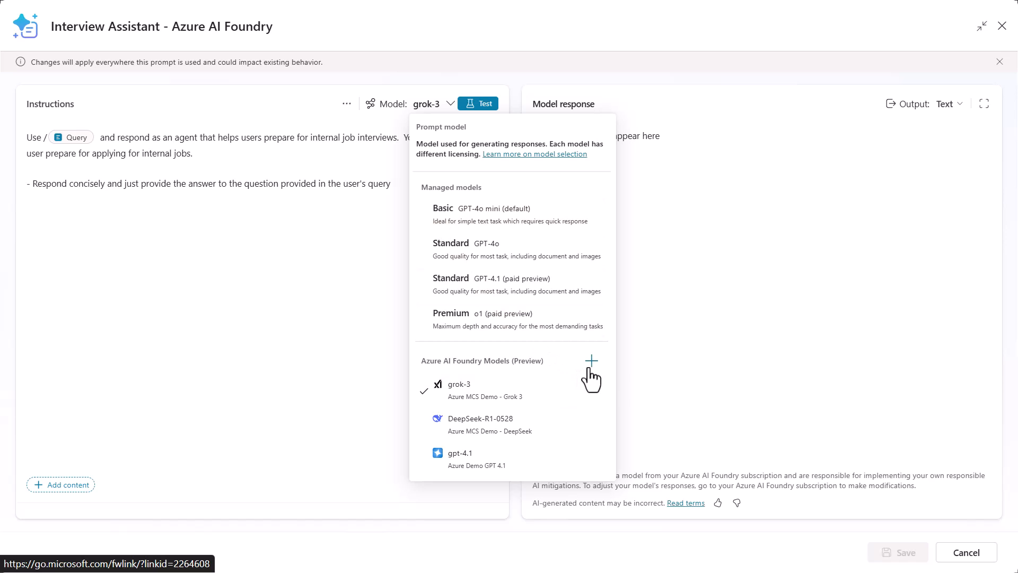
Start connecting a new Azure AI Foundry model to the prompt.
click(591, 361)
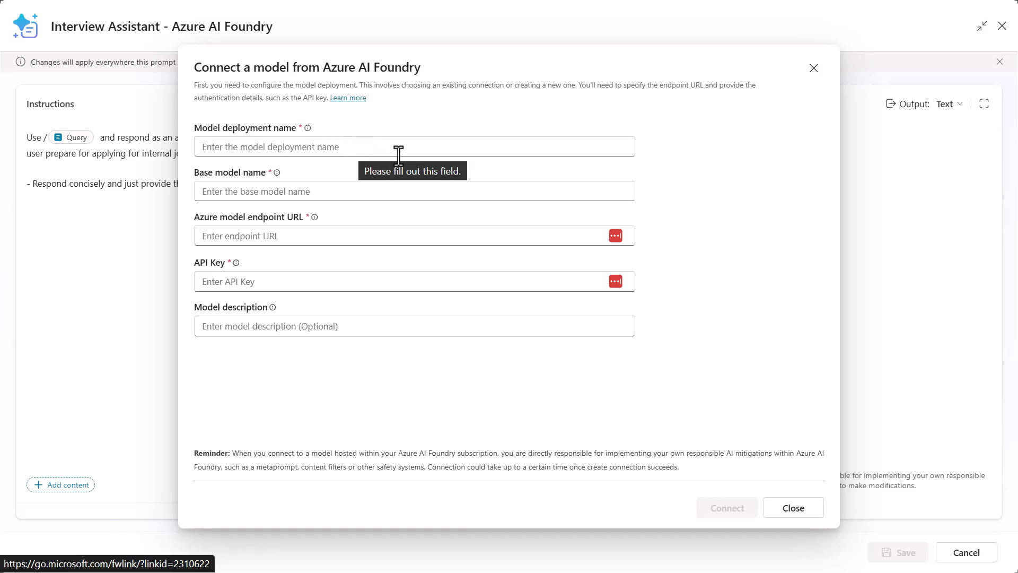
mouse_move(329, 154)
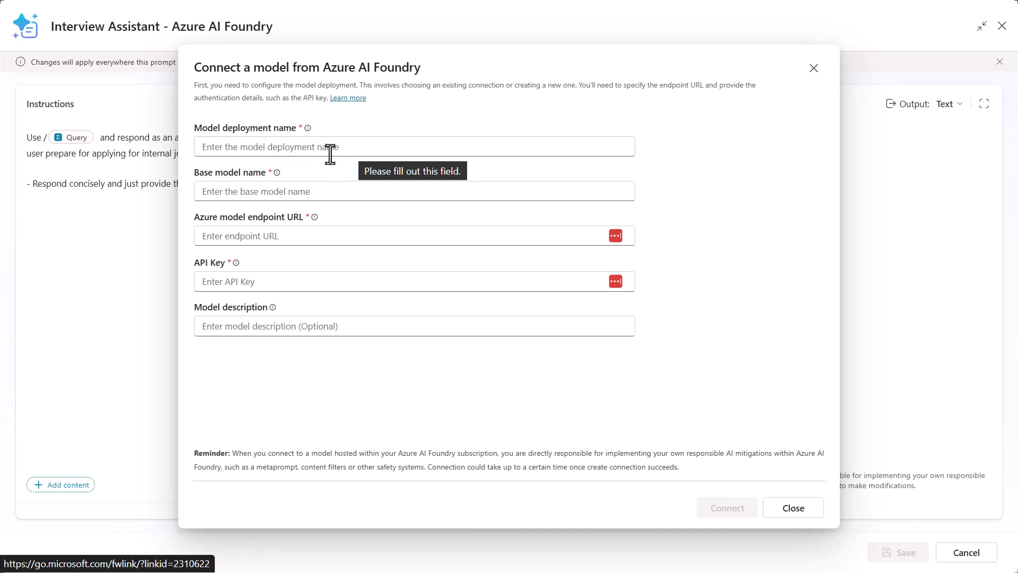
mouse_move(328, 175)
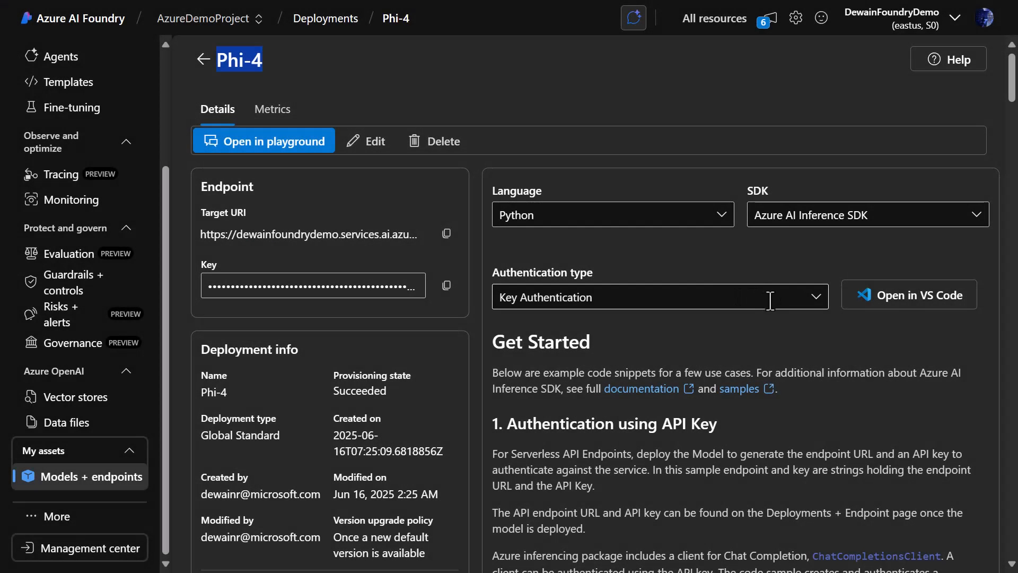
Copy the model name Phi-4 from the deployment's Python code sample.
scroll(down, 3)
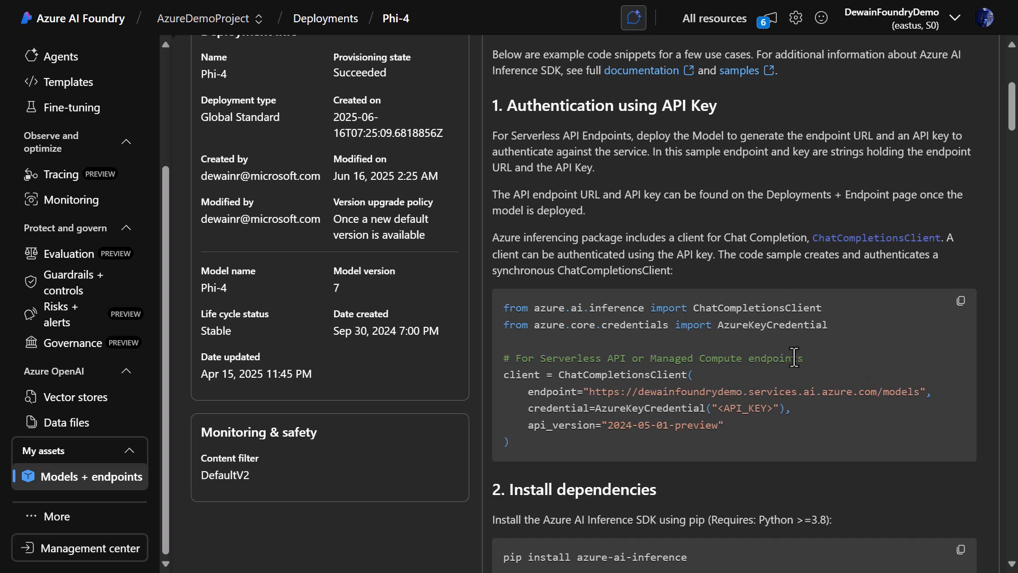
scroll(down, 3)
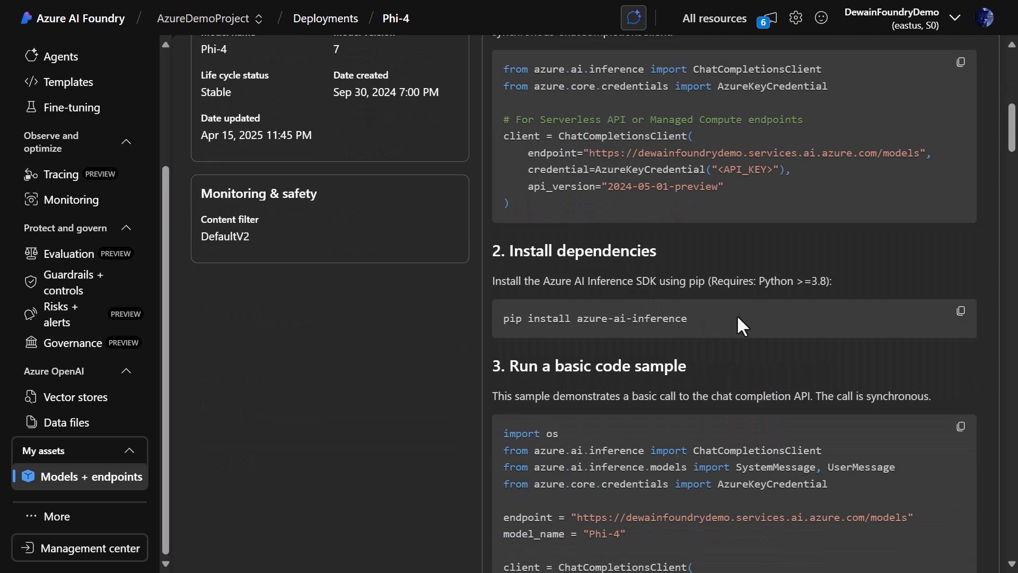
scroll(down, 3)
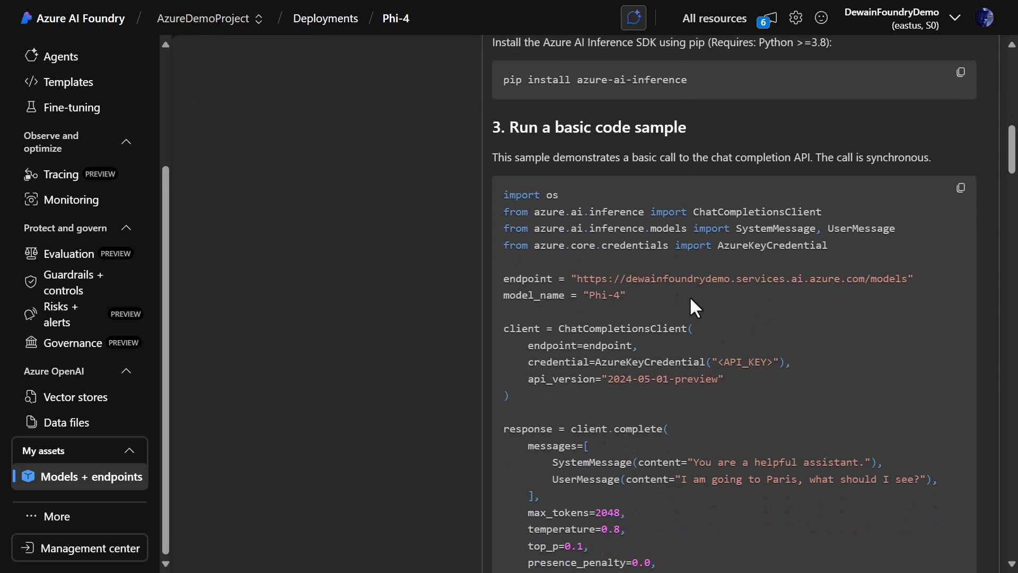
scroll(down, 3)
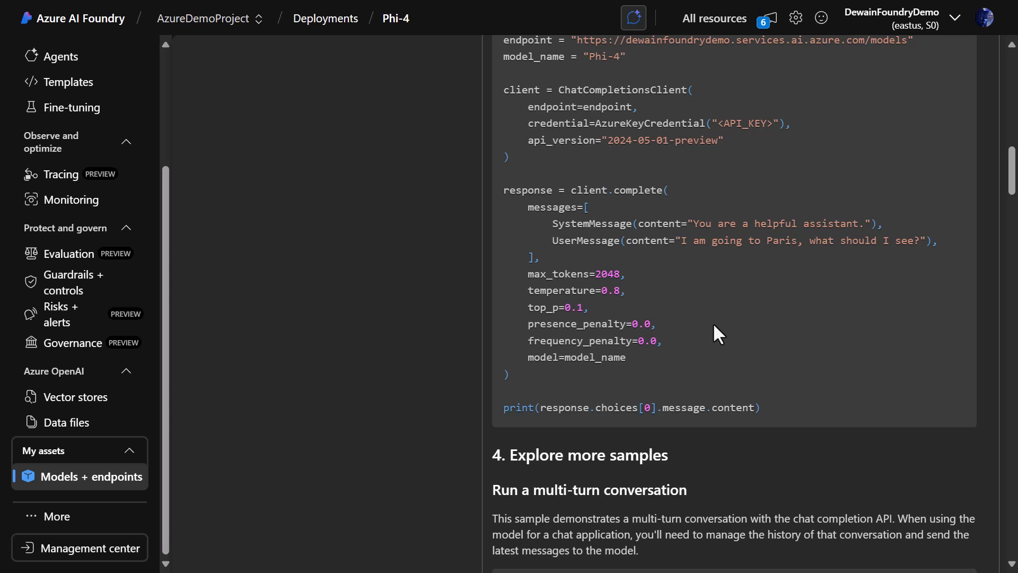
scroll(up, 3)
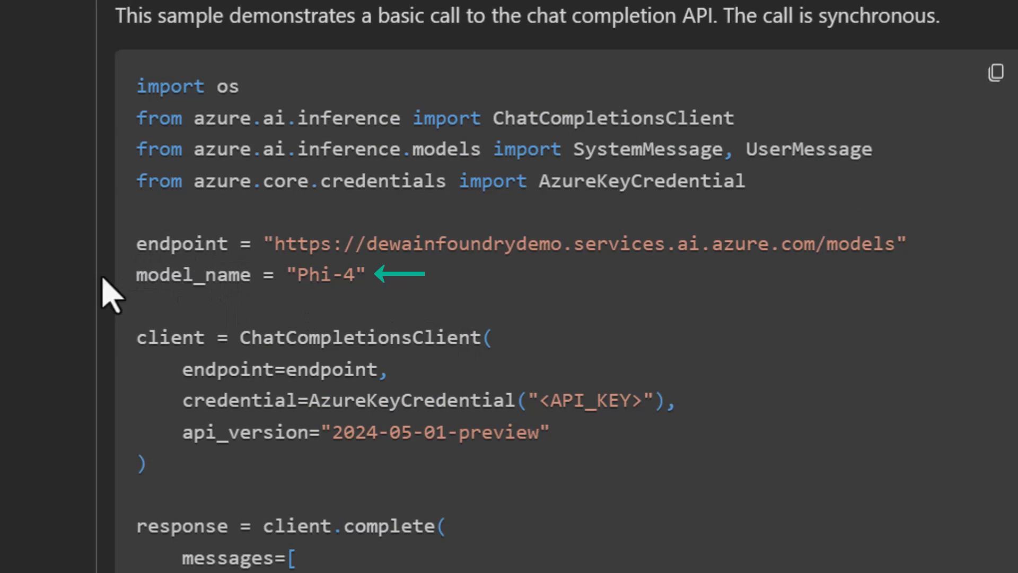
double_click(324, 273)
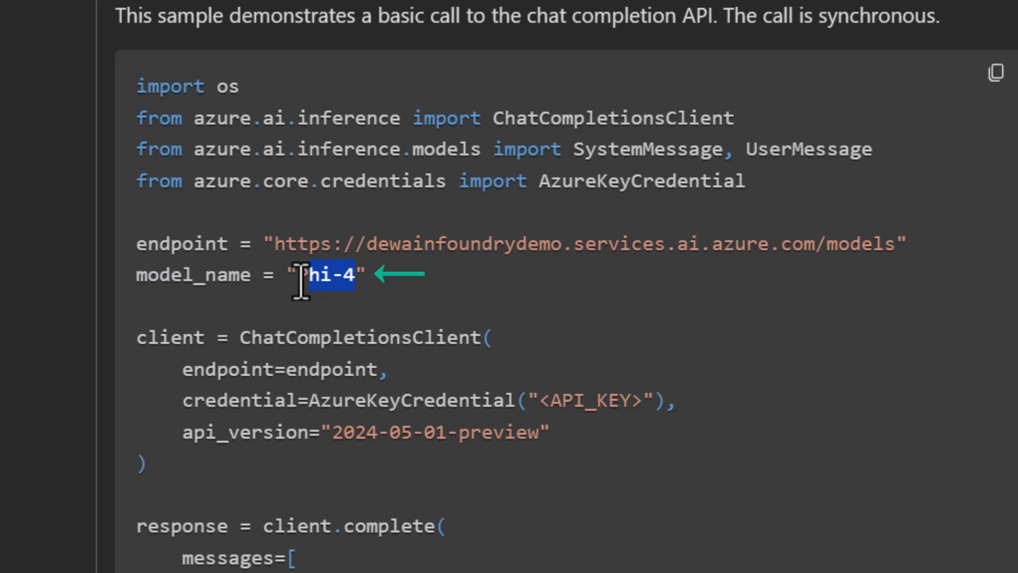
right_click(334, 274)
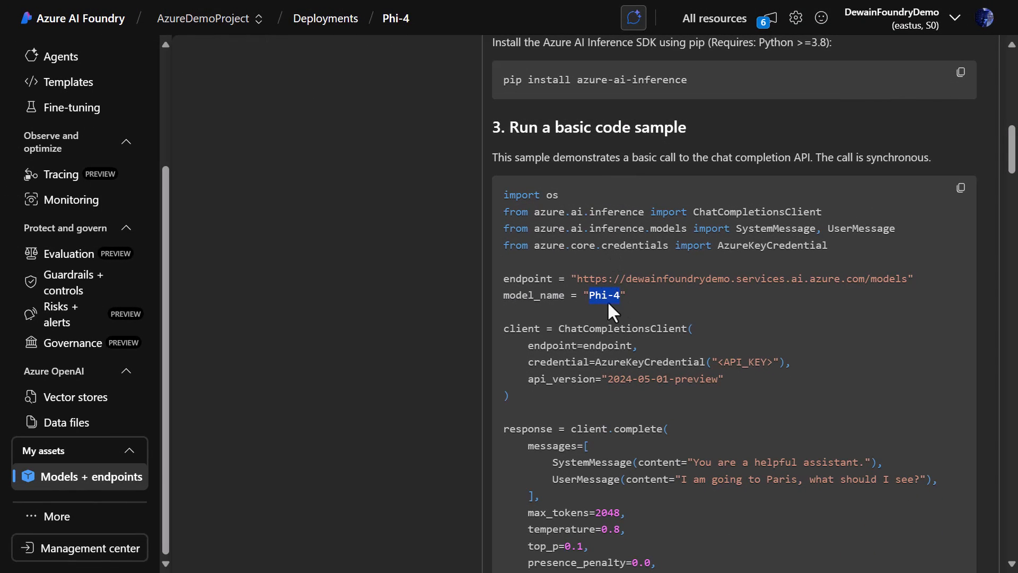
mouse_move(577, 315)
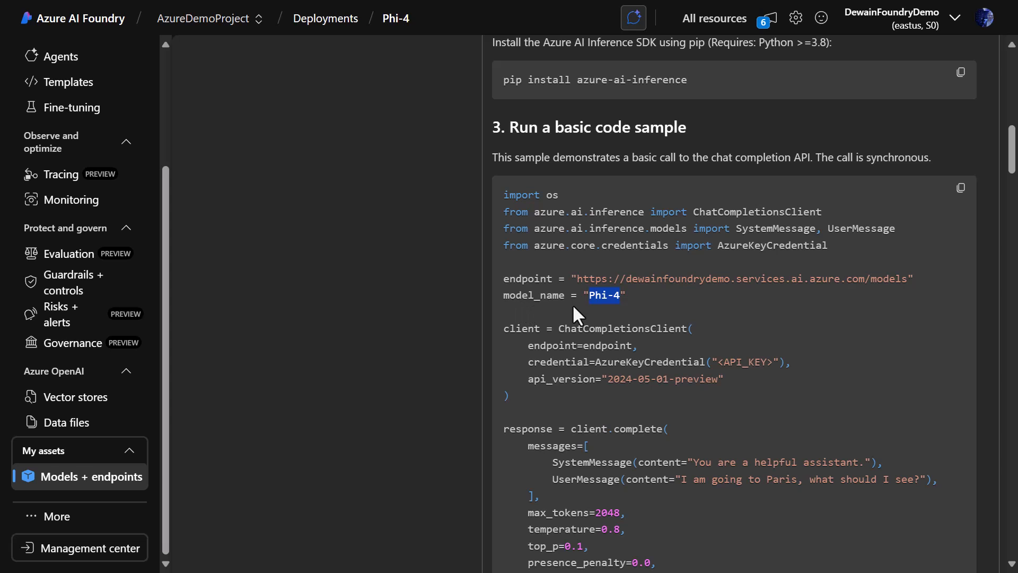
mouse_move(603, 300)
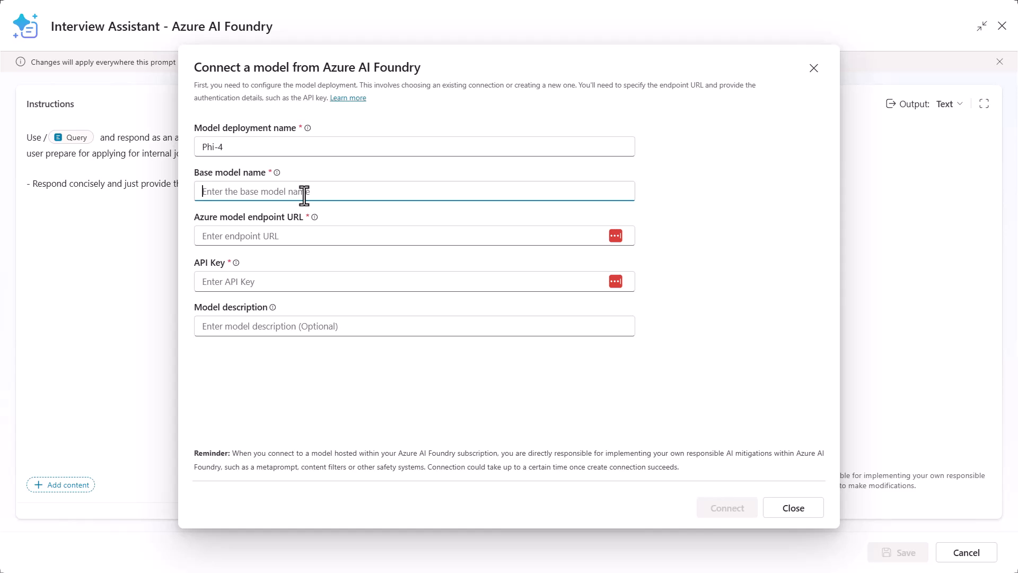
Enter Phi-4 as the base model name in the Connect a model form.
text(Phi-4)
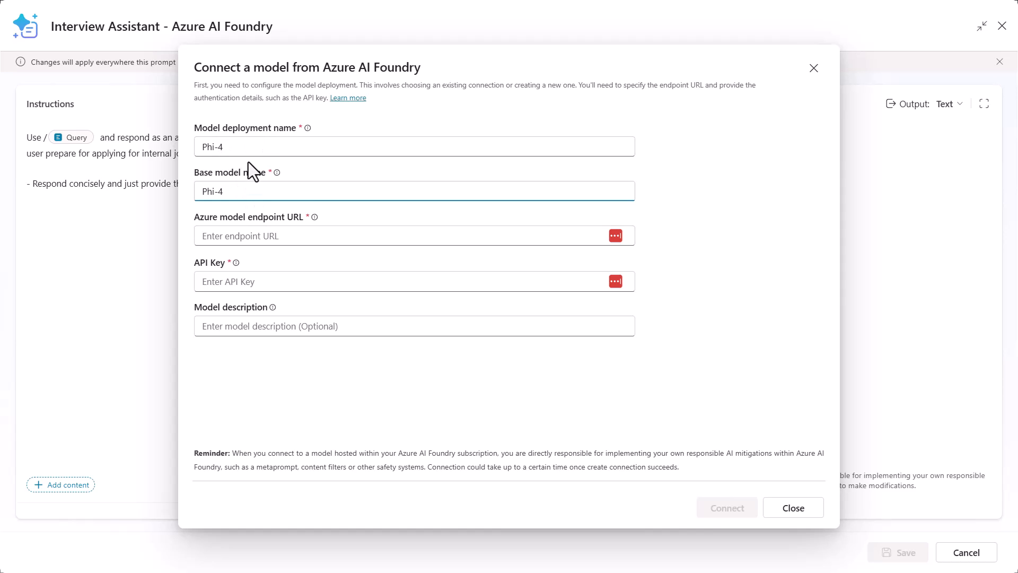
mouse_move(370, 222)
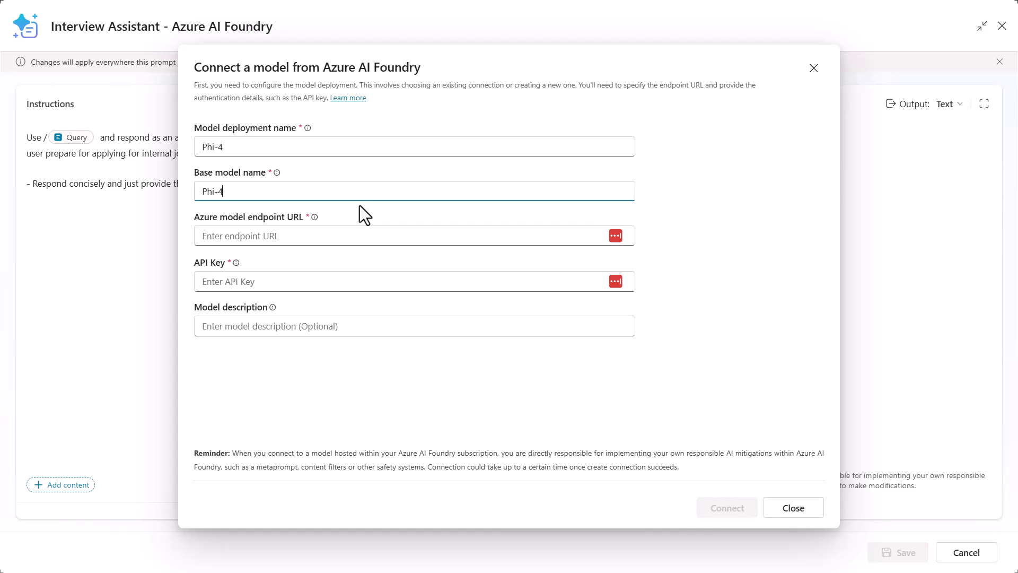
mouse_move(358, 177)
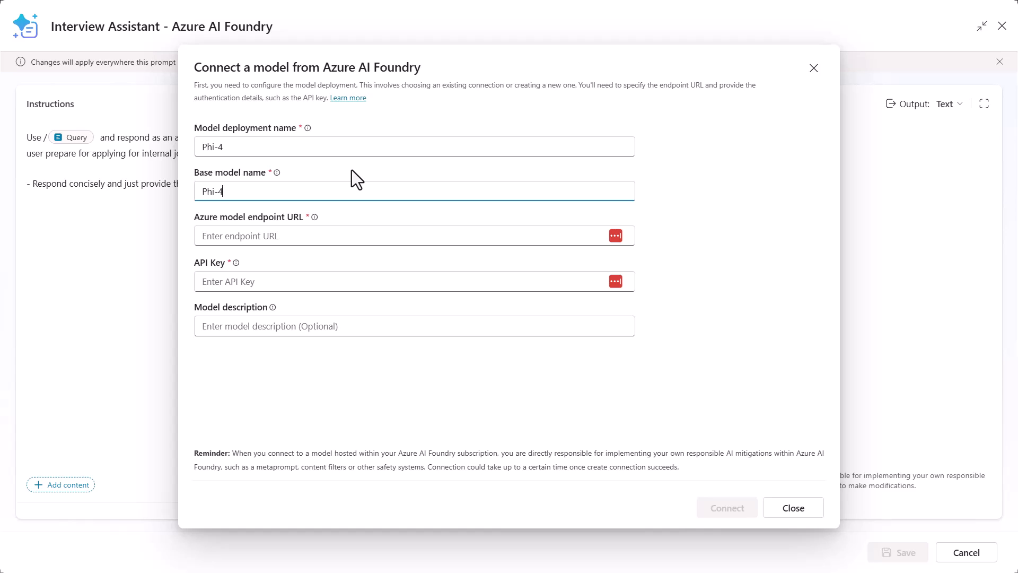
mouse_move(357, 177)
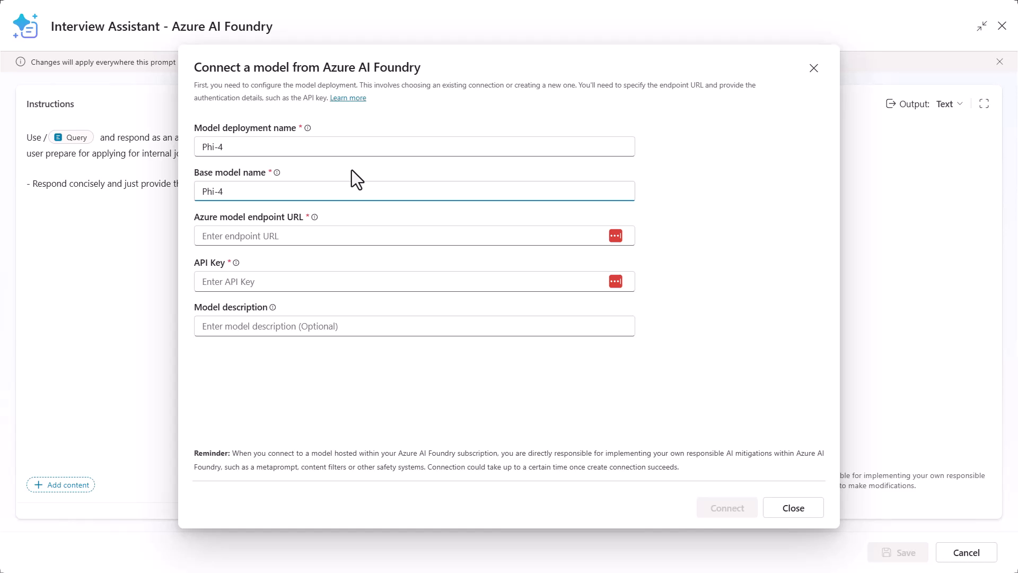
mouse_move(356, 223)
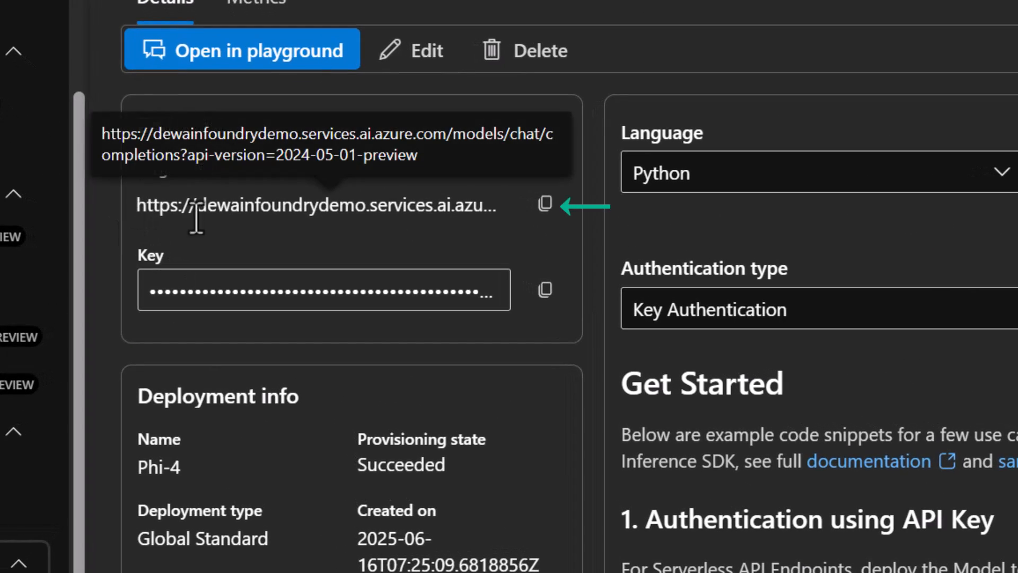
mouse_move(545, 203)
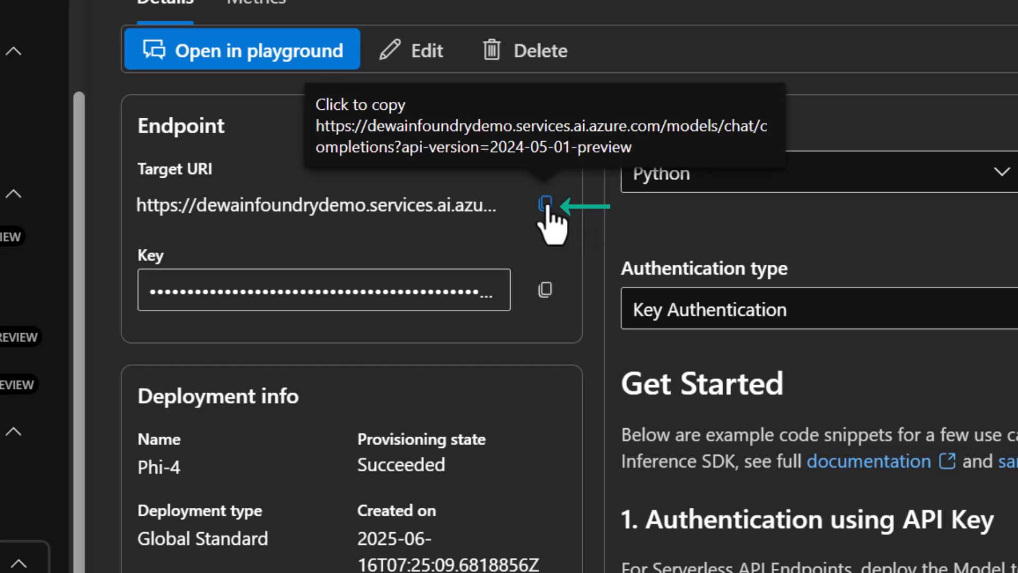
Copy the Phi-4 deployment's Target URI from Azure AI Foundry.
click(544, 203)
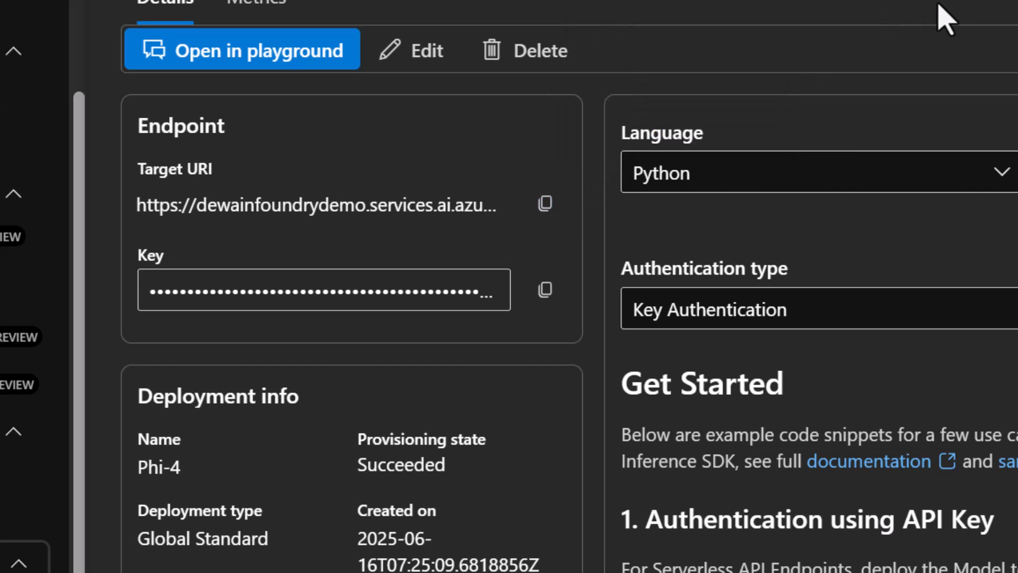
mouse_move(544, 202)
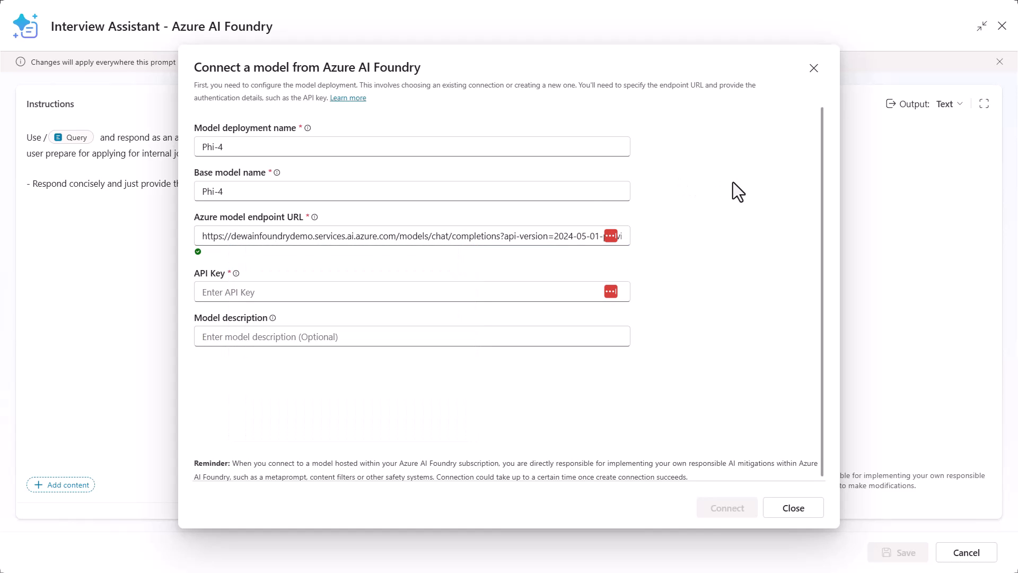
mouse_move(468, 331)
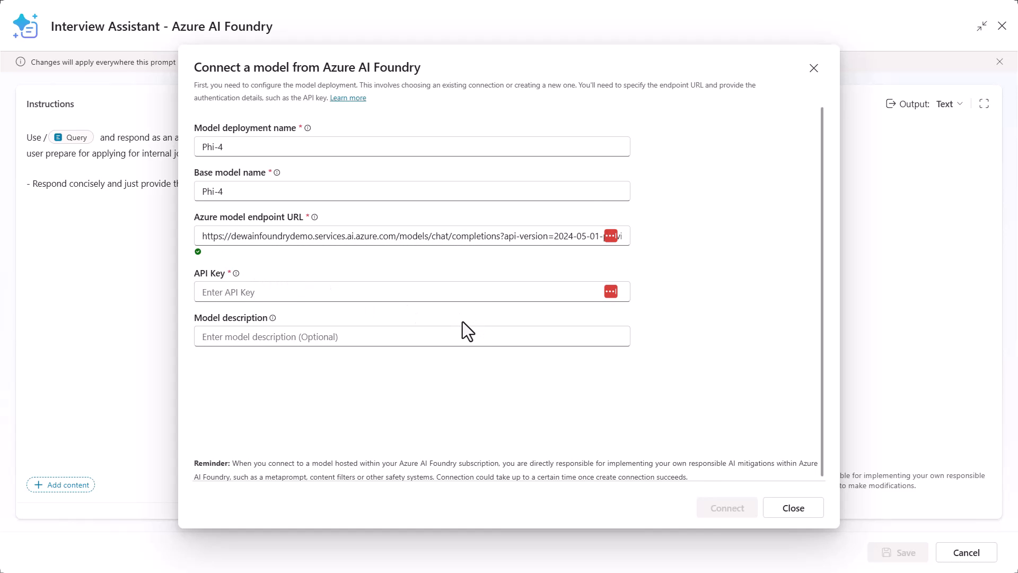
mouse_move(777, 291)
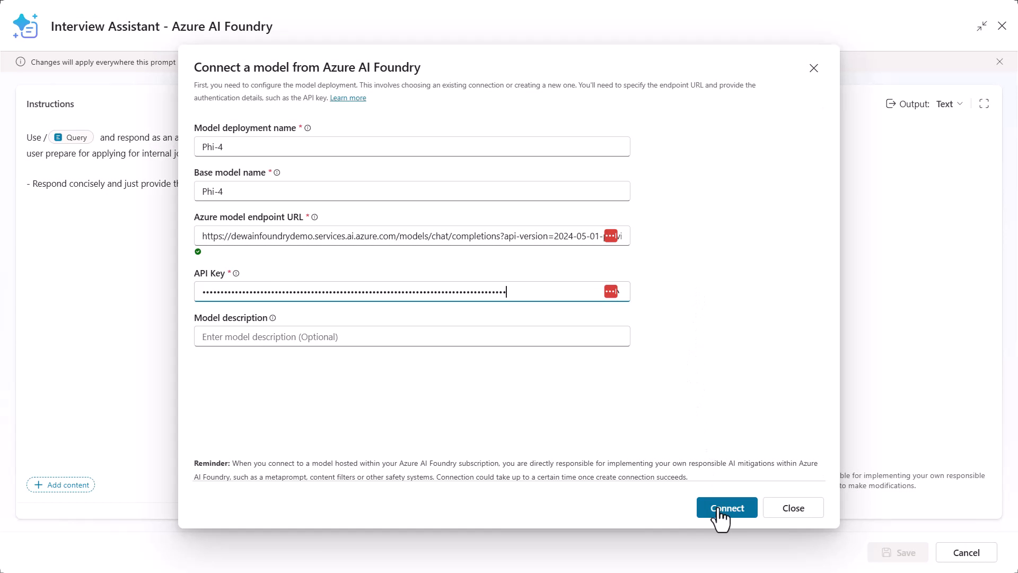
Connect the Phi-4 model using the pasted endpoint URL and API key.
click(725, 507)
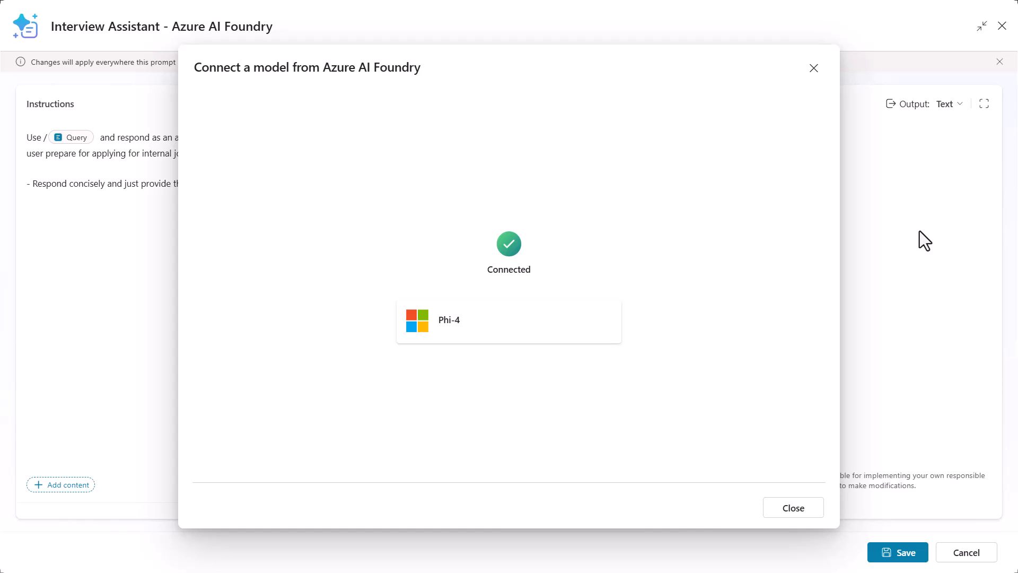
mouse_move(505, 357)
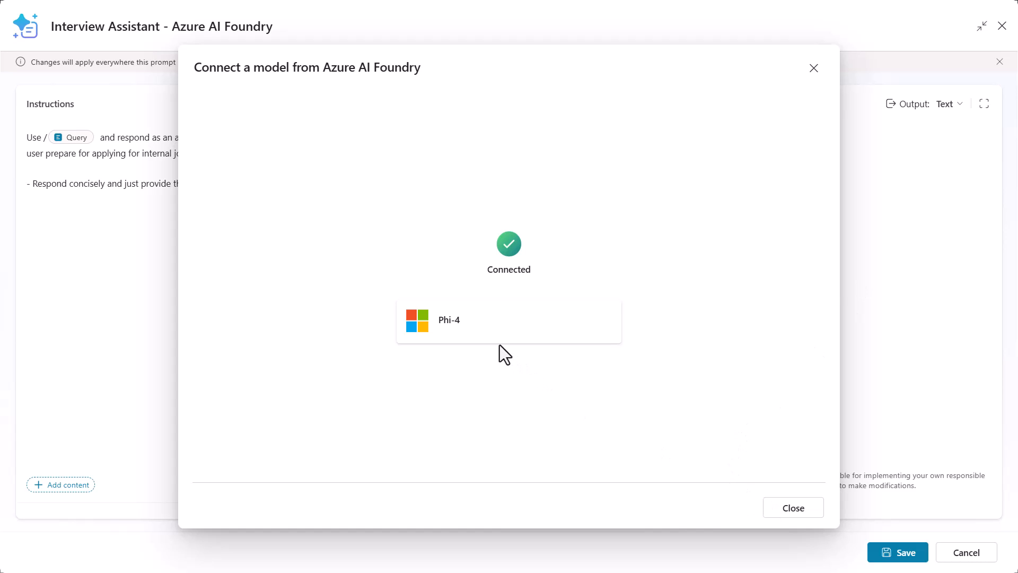
Choose the newly connected Phi-4 as the Interview Assistant prompt's model.
click(792, 507)
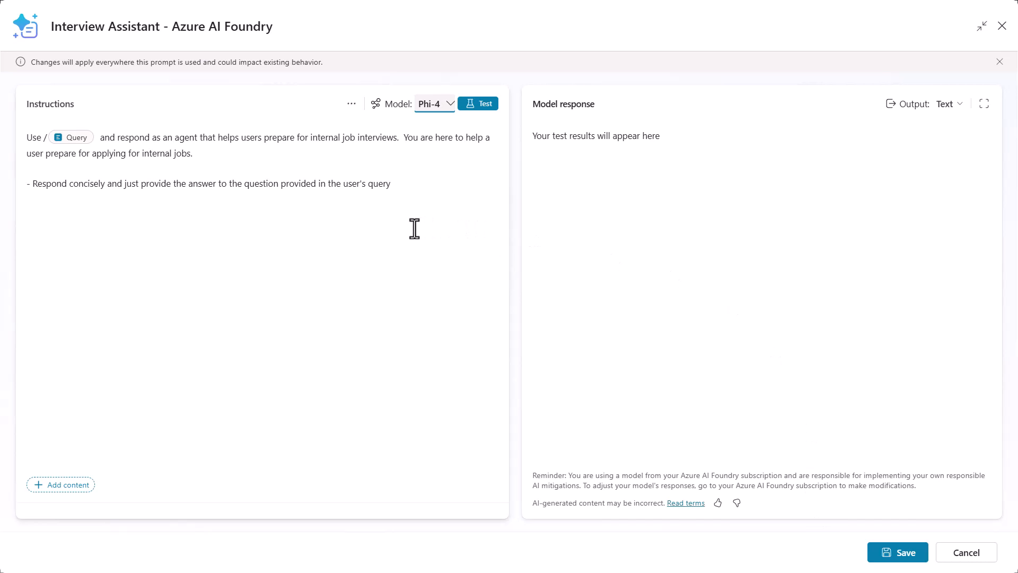
mouse_move(432, 120)
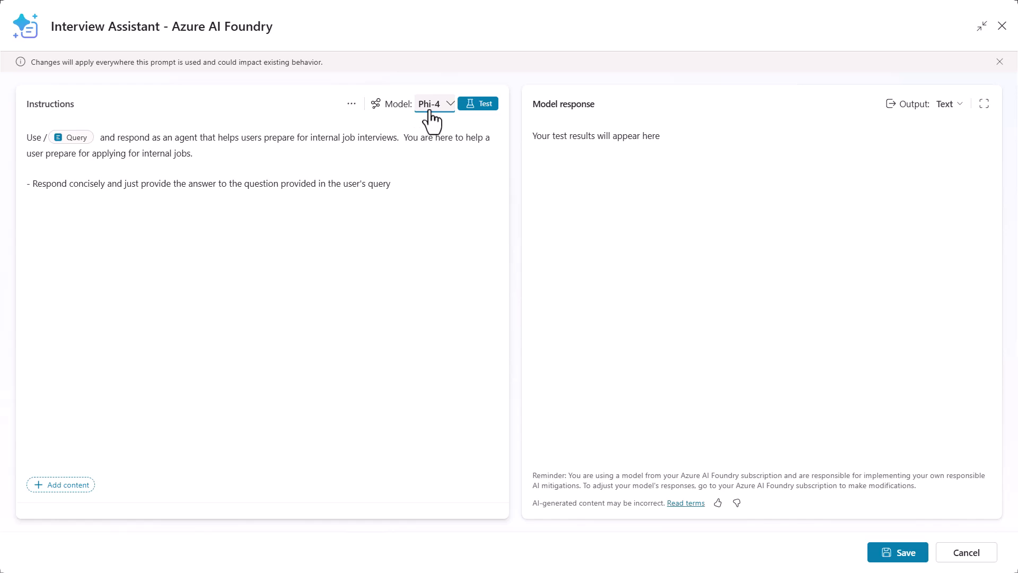
click(897, 552)
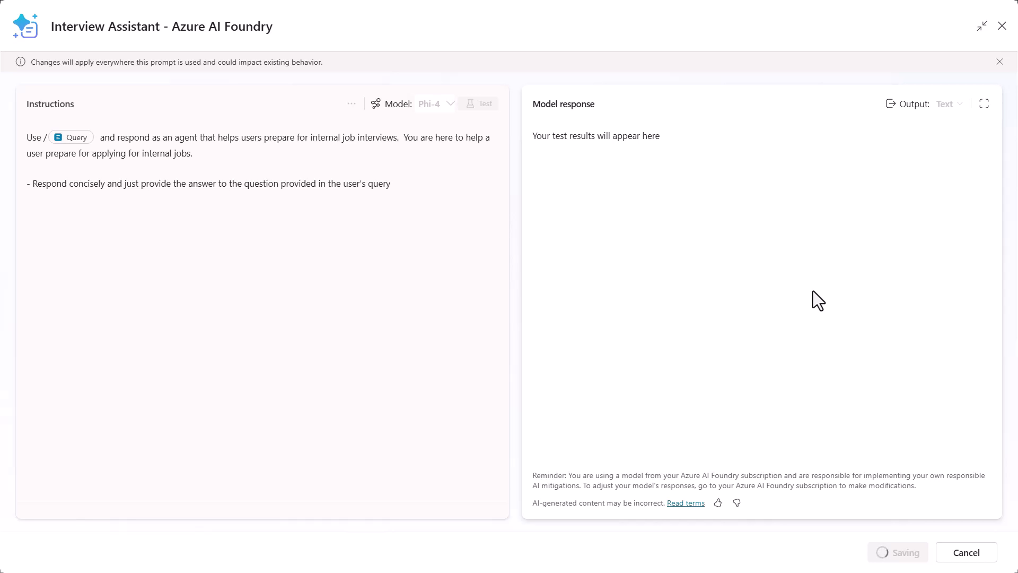
Save the prompt and draft 'What should I wear to my interview?' in the test chat.
click(898, 551)
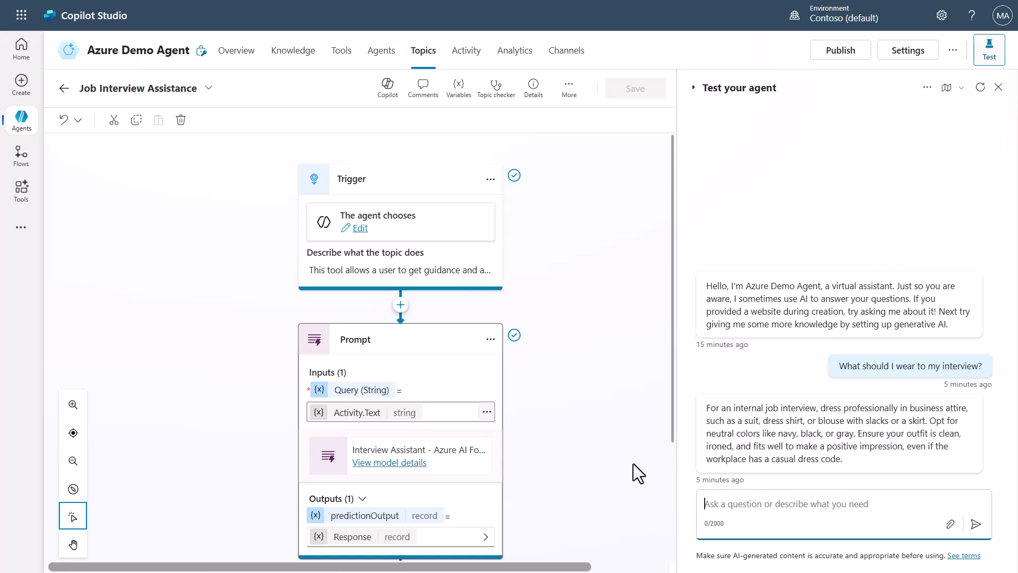
text(What should I wear to my interview?)
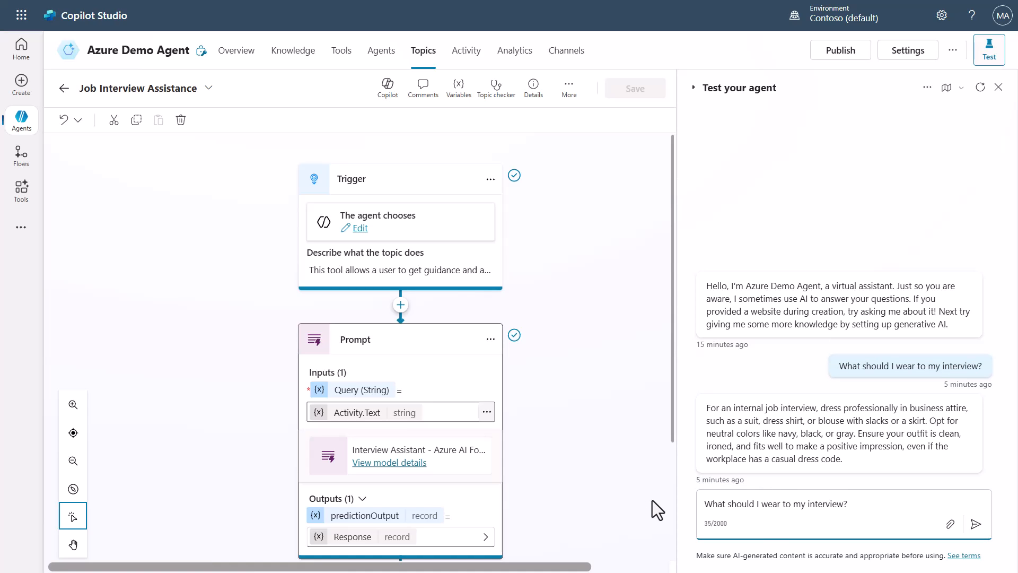